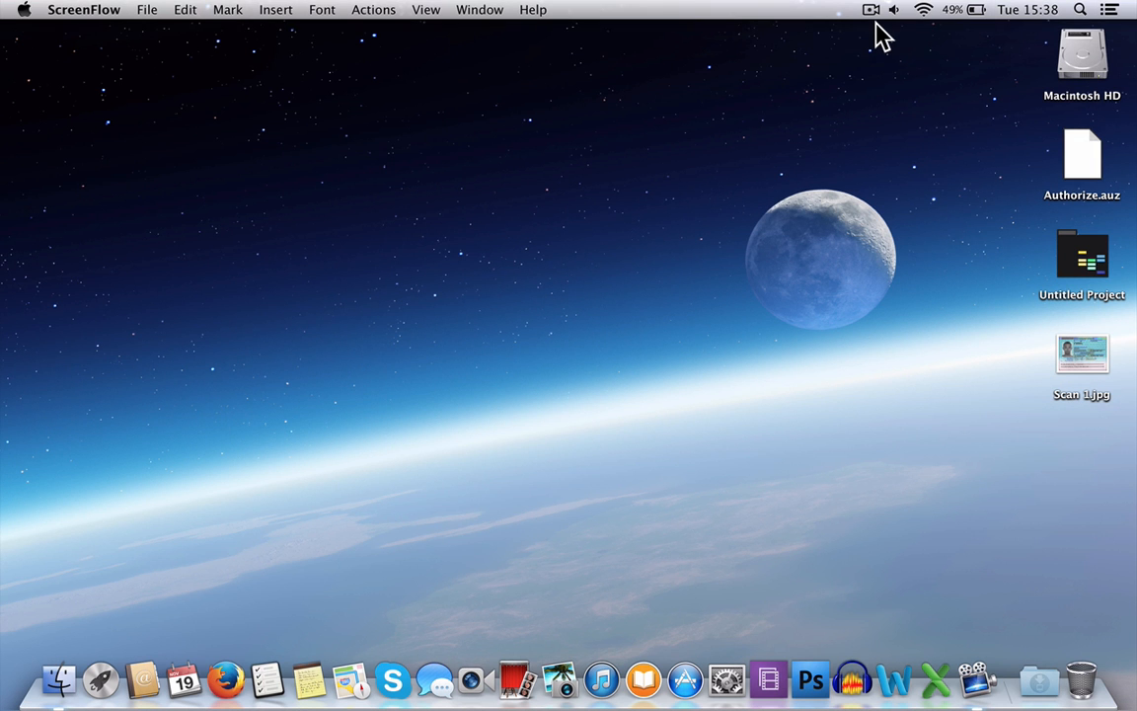
{"action": "mouse_move", "coordinate": [786, 454]}
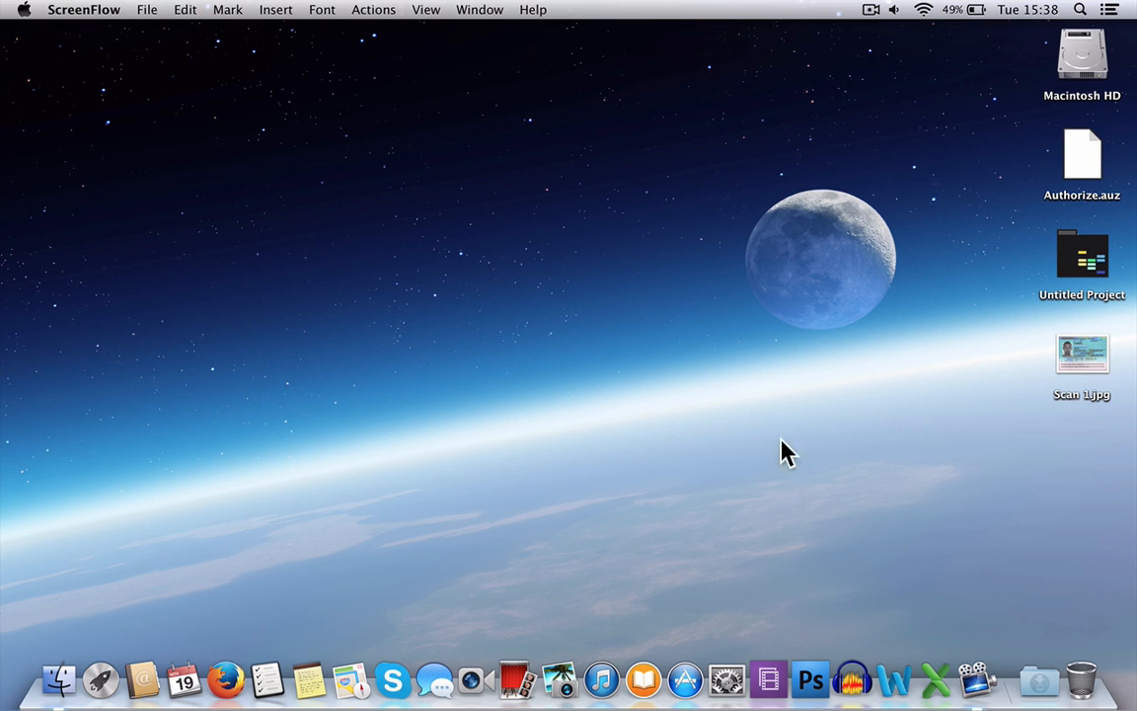
{"action": "mouse_move", "coordinate": [811, 680]}
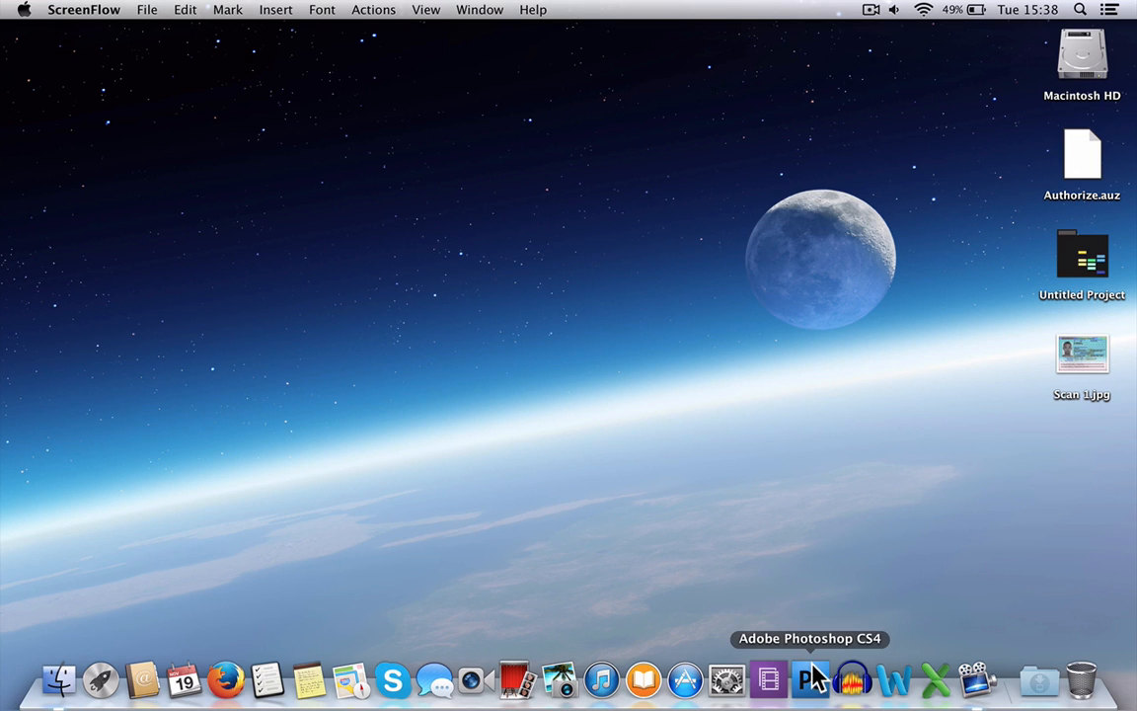
Launch Adobe Photoshop CS4 from the Dock.
{"action": "left_click", "coordinate": [809, 679]}
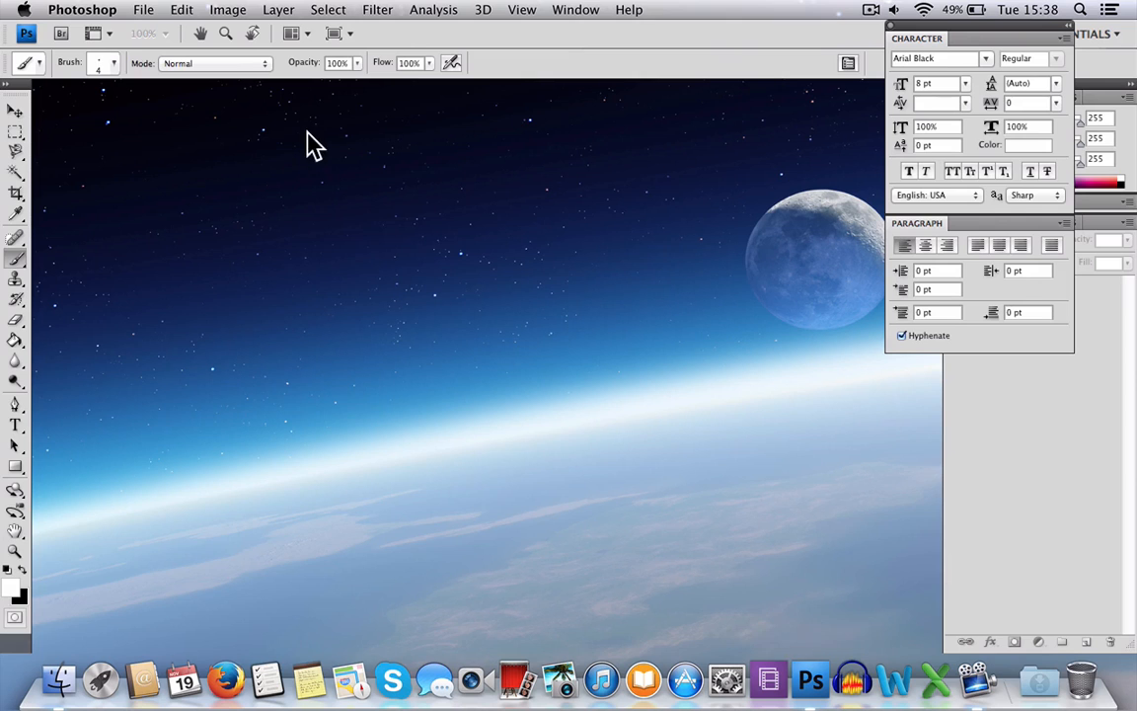
Start a new document with the International Paper preset at A4 size (210 × 297 mm).
{"action": "left_click", "coordinate": [142, 8]}
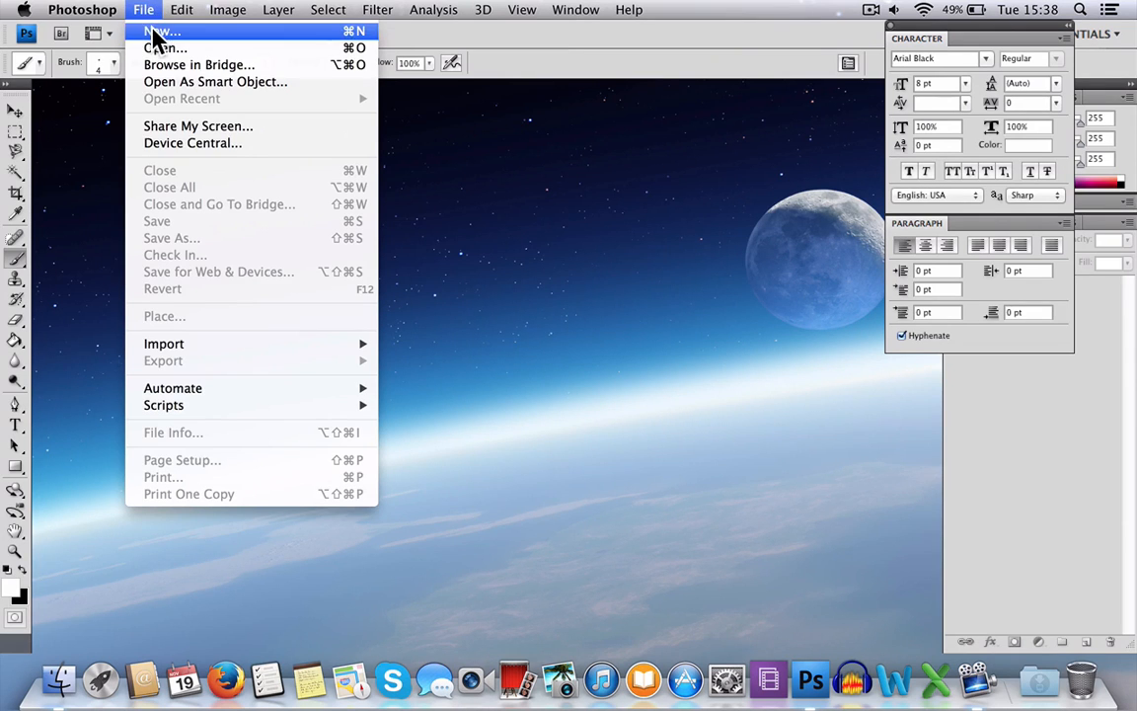
{"action": "left_click", "coordinate": [162, 31]}
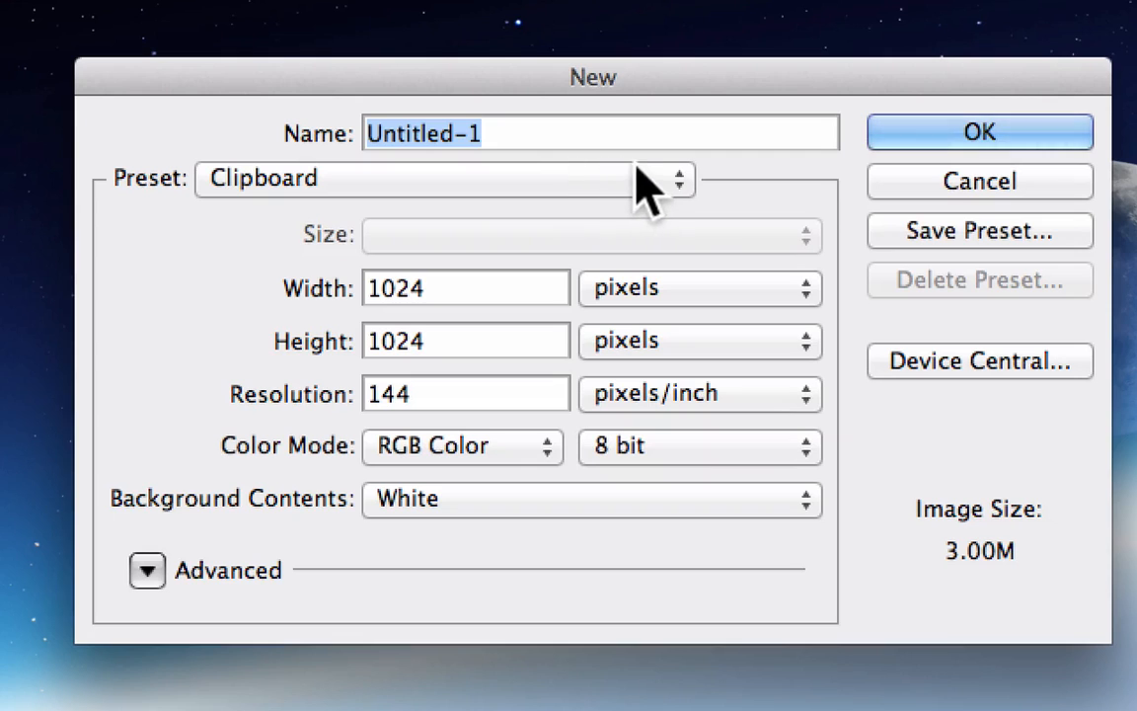
{"action": "left_click", "coordinate": [679, 178]}
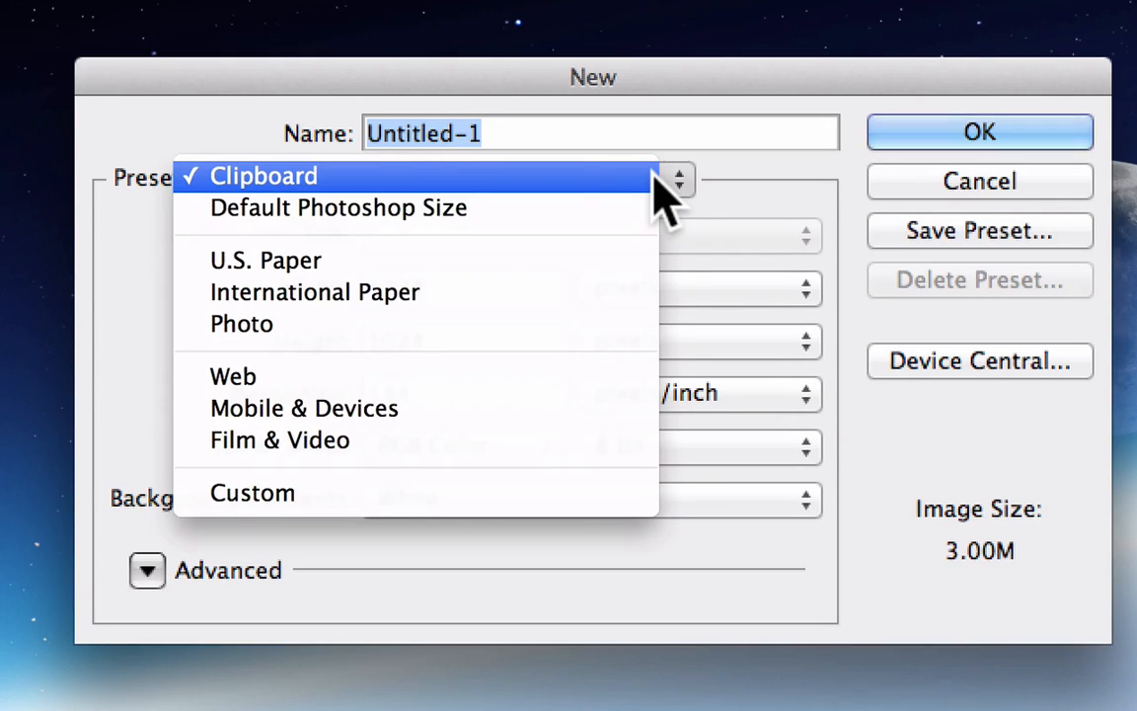
{"action": "mouse_move", "coordinate": [592, 292]}
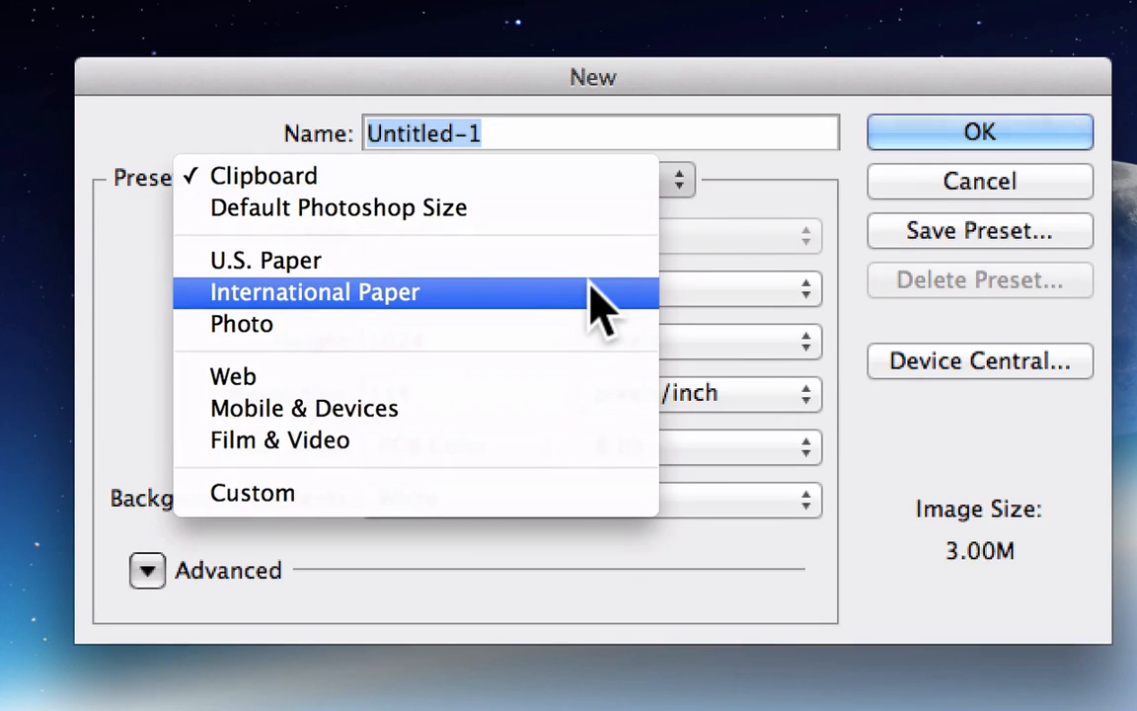
{"action": "left_click", "coordinate": [313, 292]}
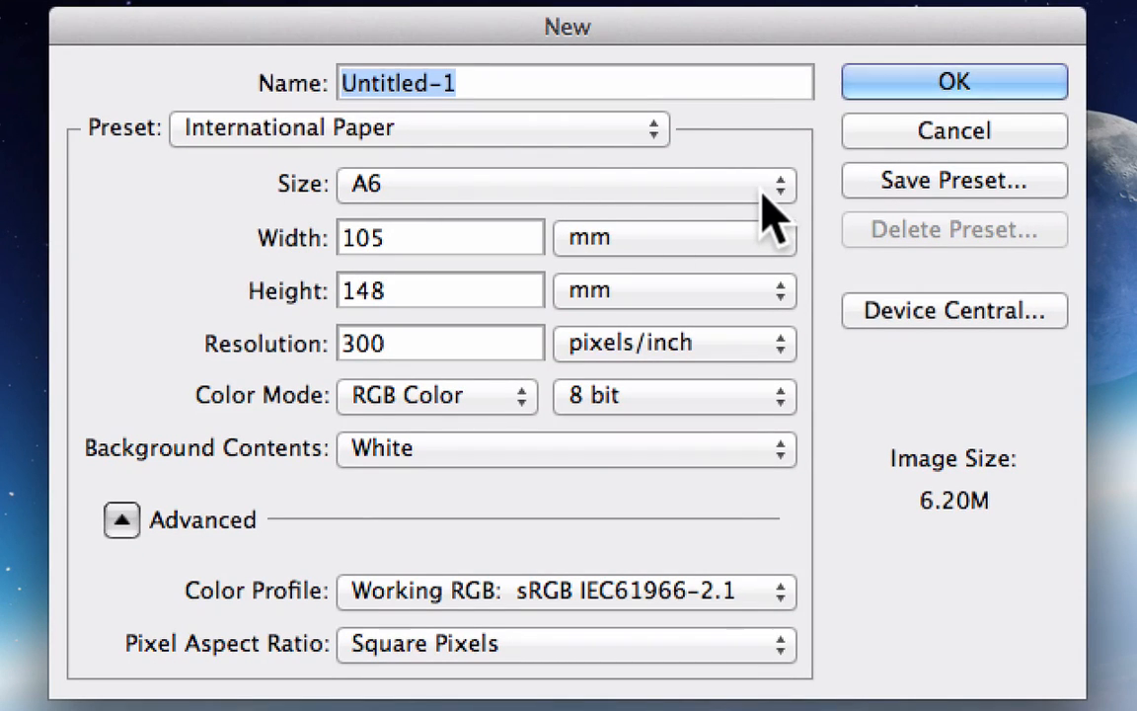
{"action": "left_click", "coordinate": [563, 184]}
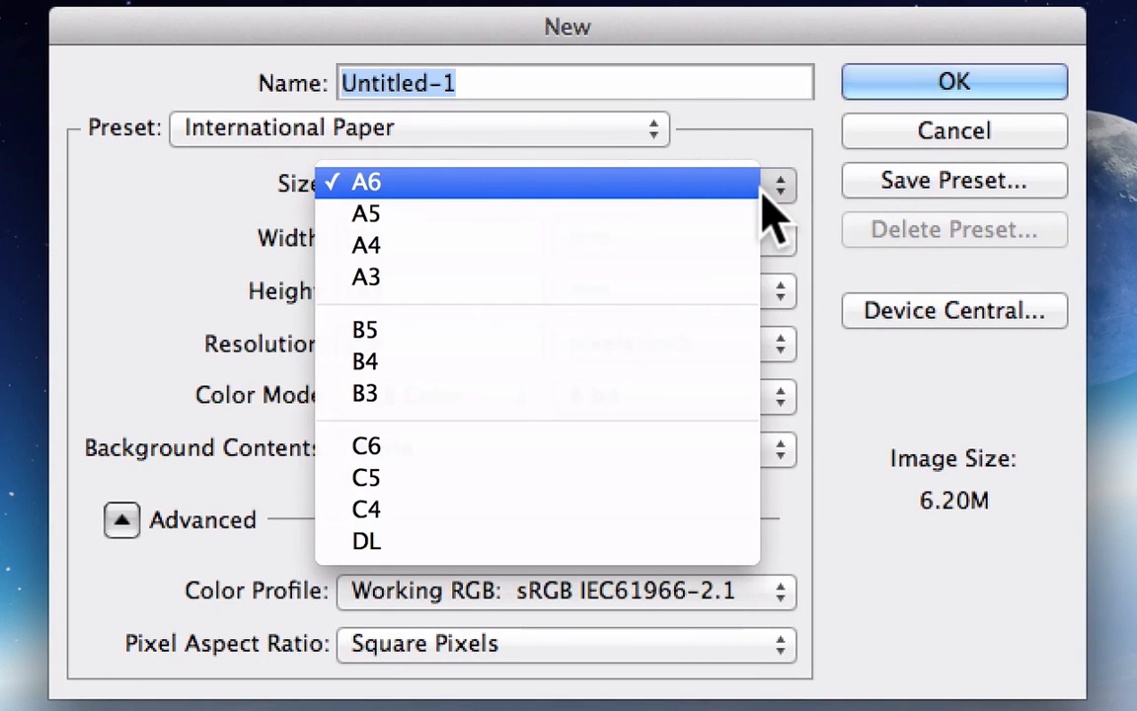
{"action": "left_click", "coordinate": [367, 244]}
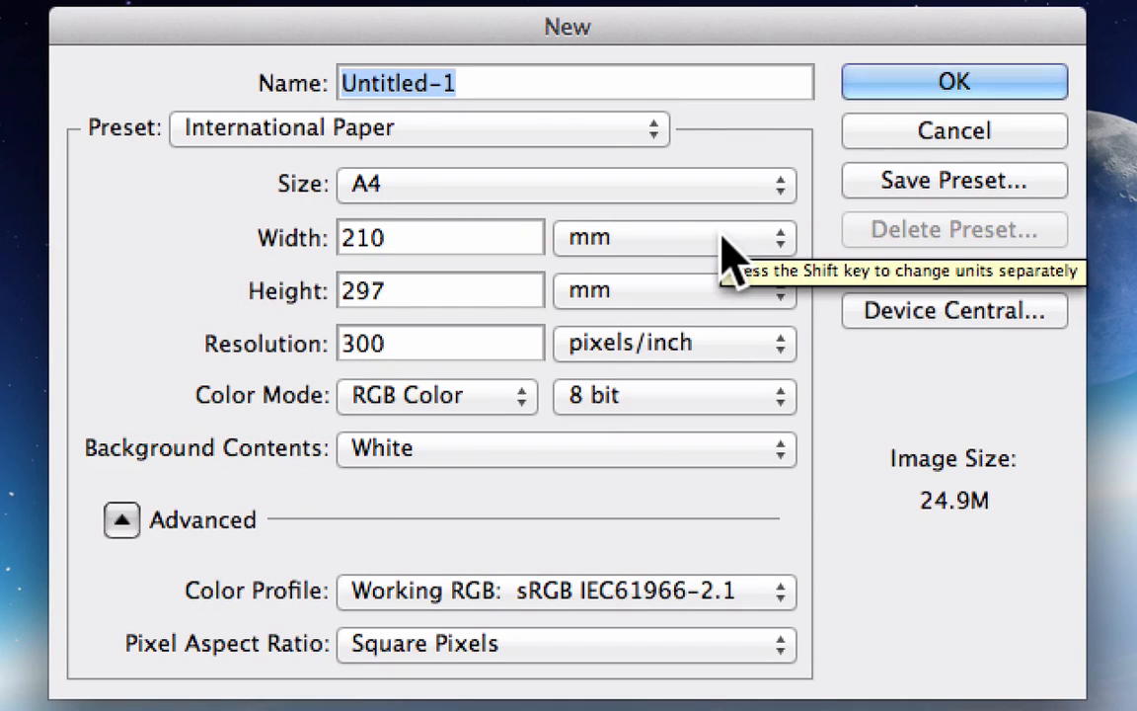
{"action": "mouse_move", "coordinate": [364, 236]}
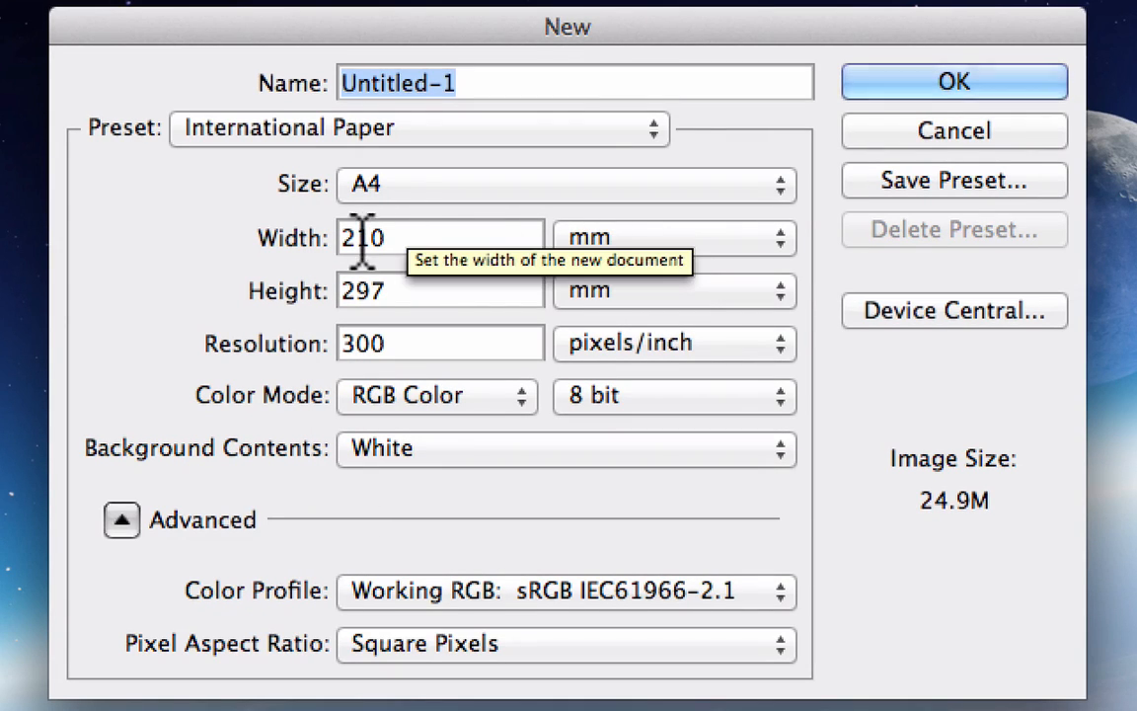
{"action": "mouse_move", "coordinate": [371, 306]}
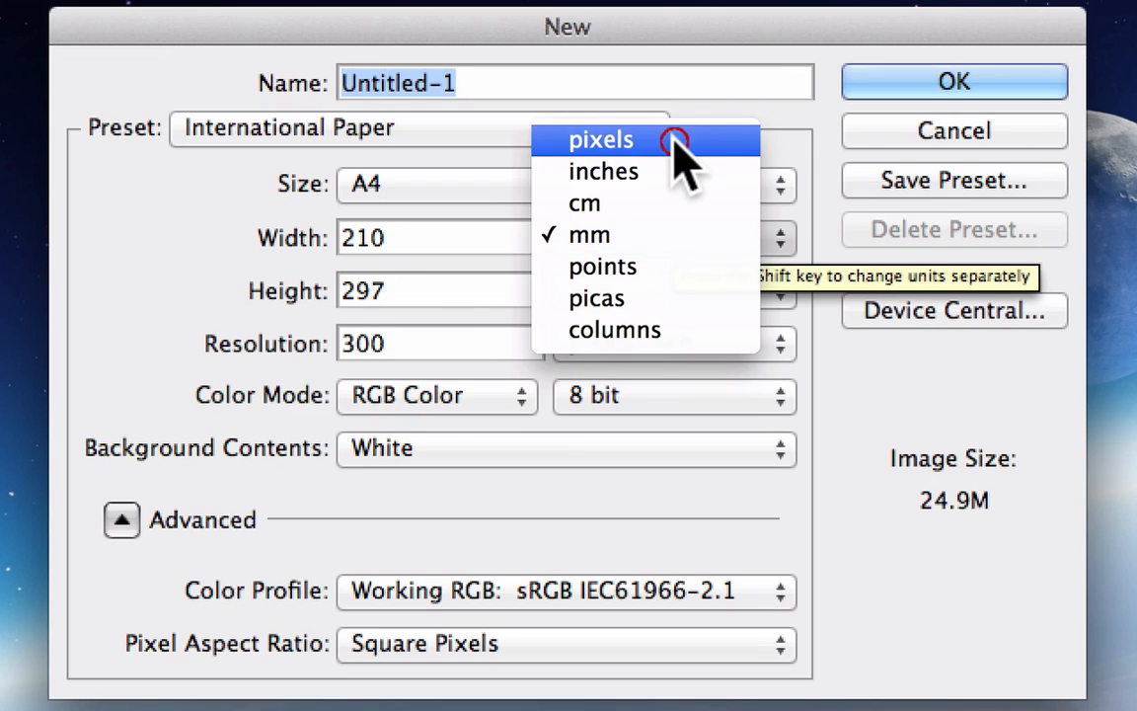
{"action": "left_click", "coordinate": [601, 138]}
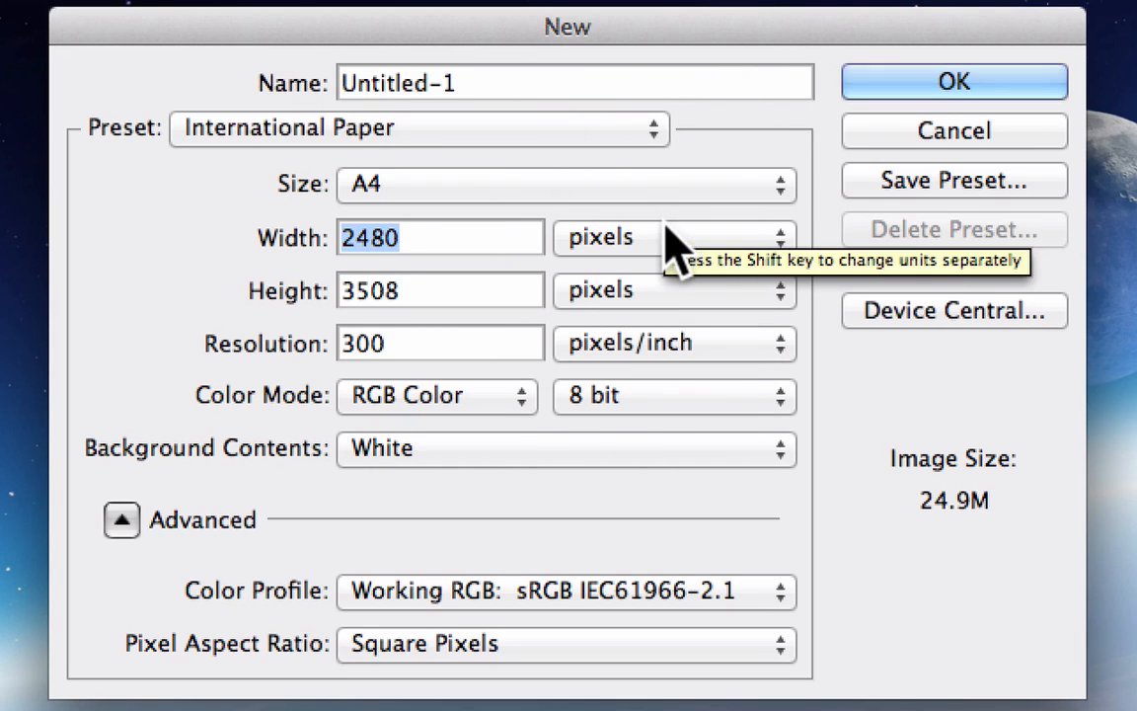
{"action": "left_click", "coordinate": [675, 237]}
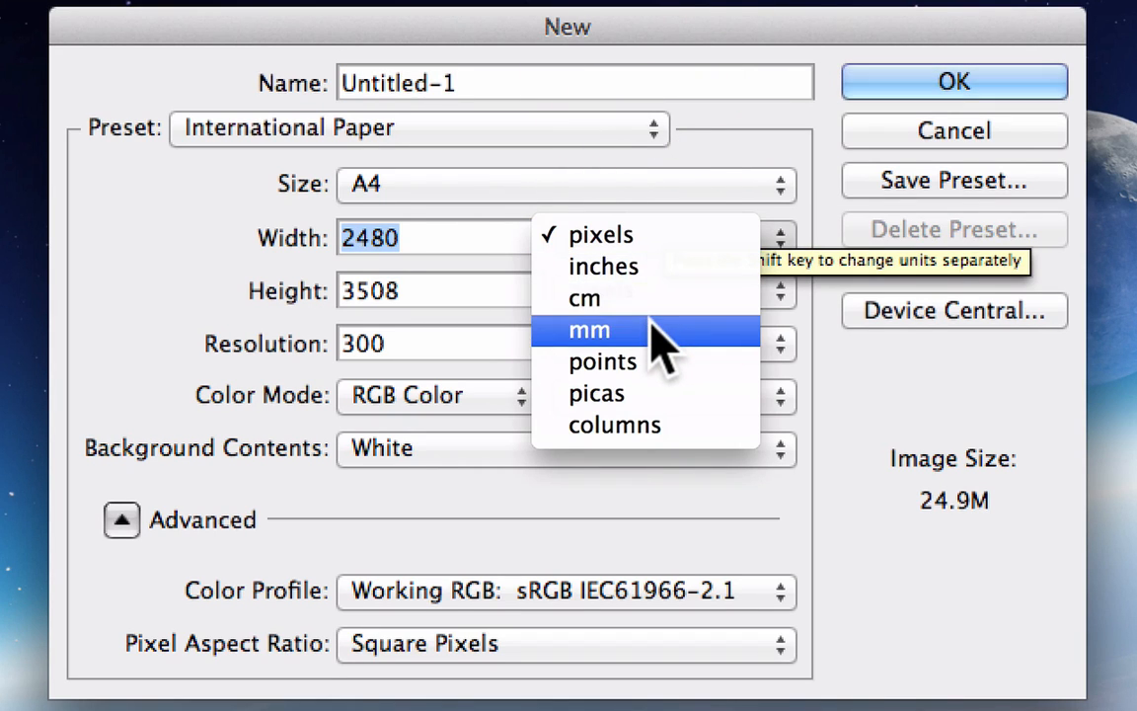
{"action": "left_click", "coordinate": [588, 330]}
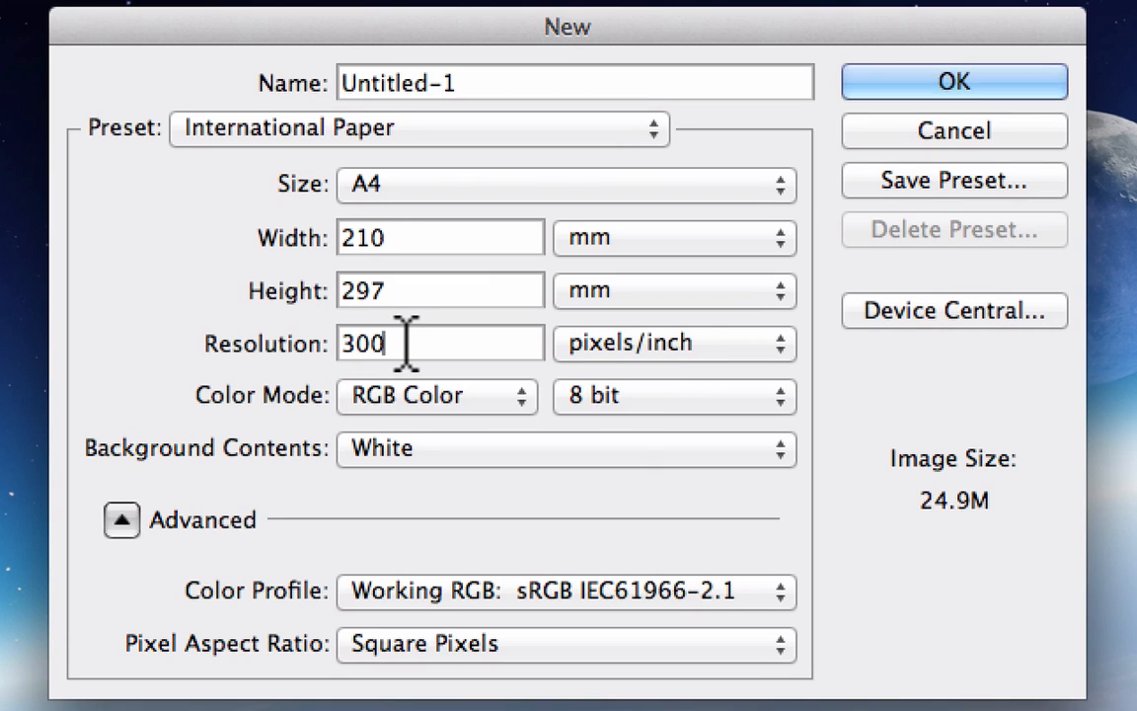
Try a resolution of 72, restore it to 300 pixels/inch, and create the blank A4 document.
{"action": "type", "text": "7"}
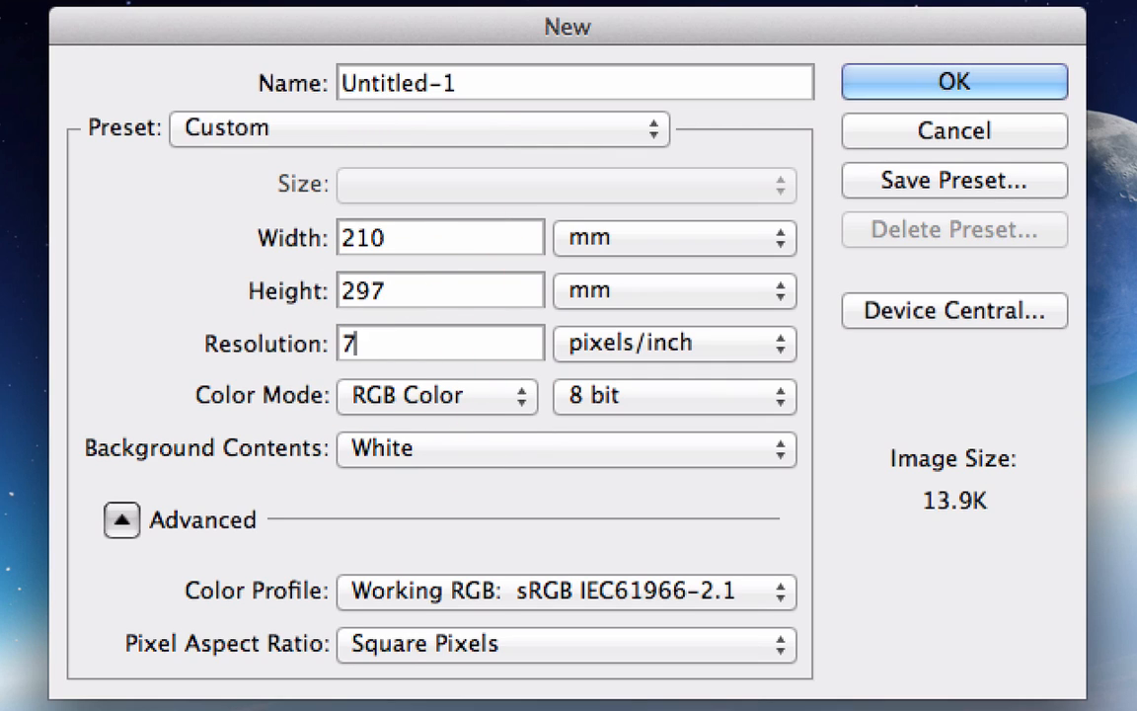
{"action": "type", "text": "2"}
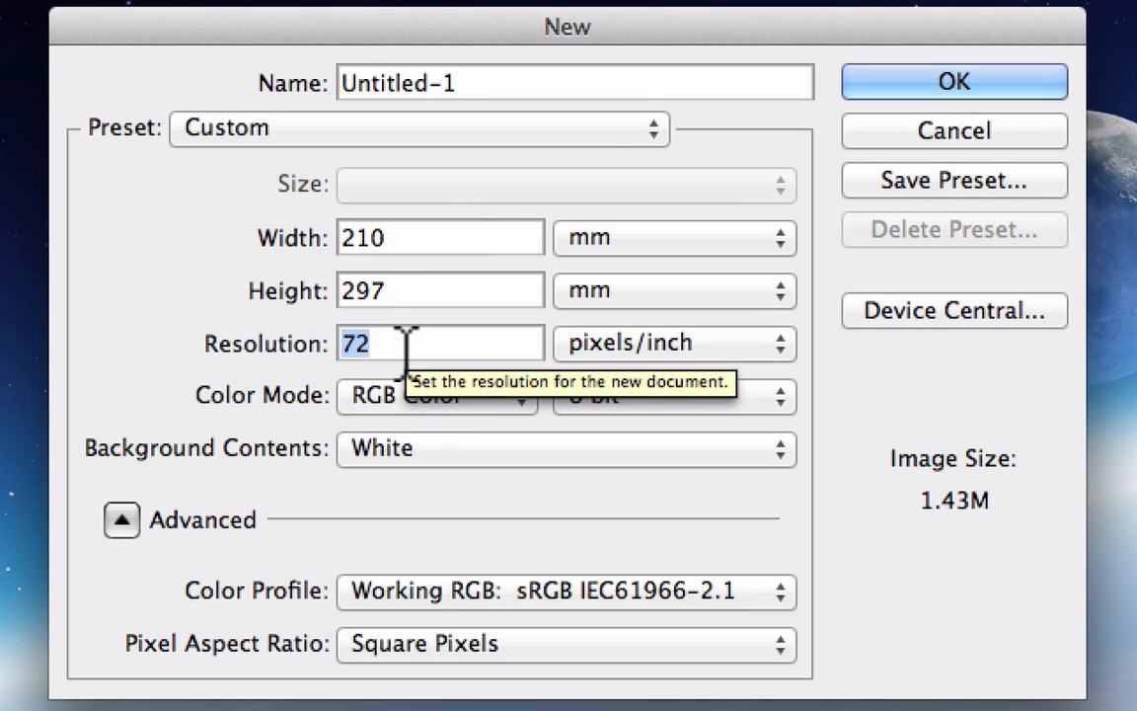
{"action": "type", "text": "300"}
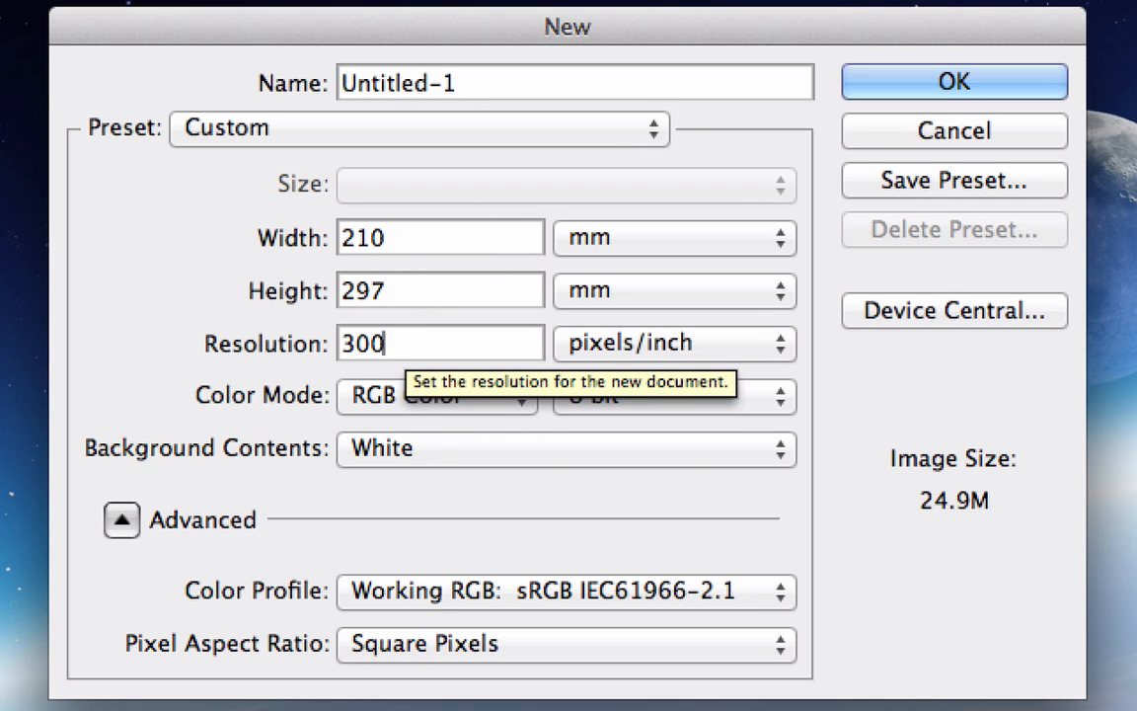
{"action": "mouse_move", "coordinate": [438, 289]}
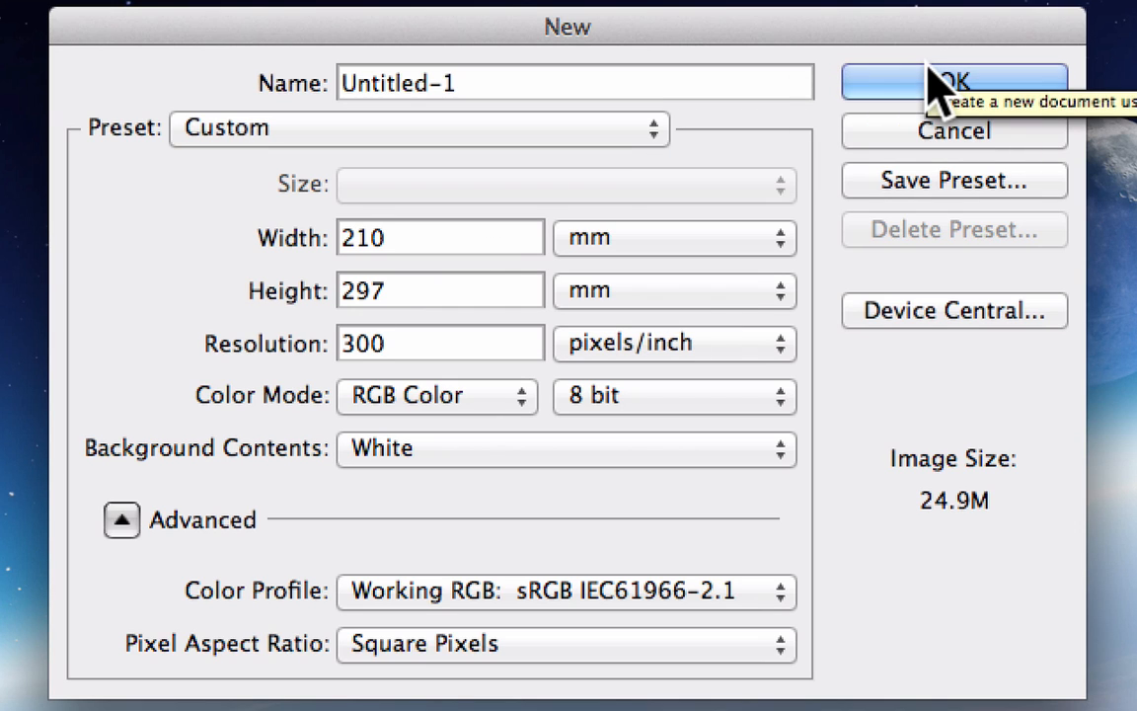
{"action": "mouse_move", "coordinate": [208, 484]}
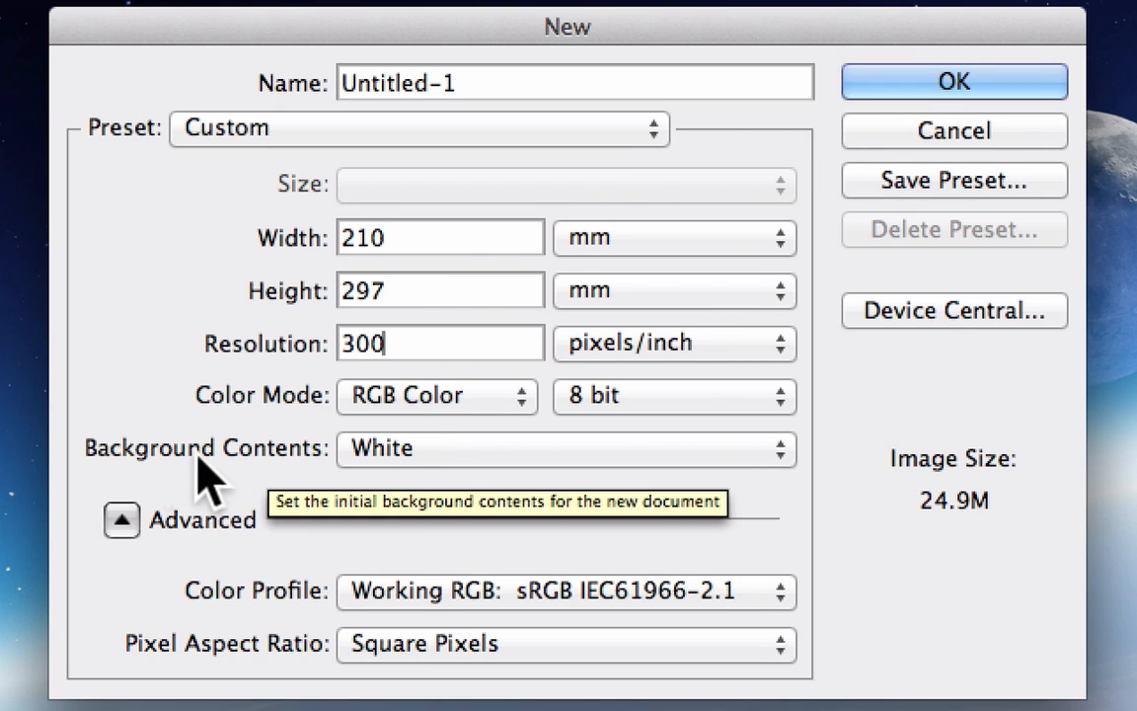
{"action": "mouse_move", "coordinate": [336, 473]}
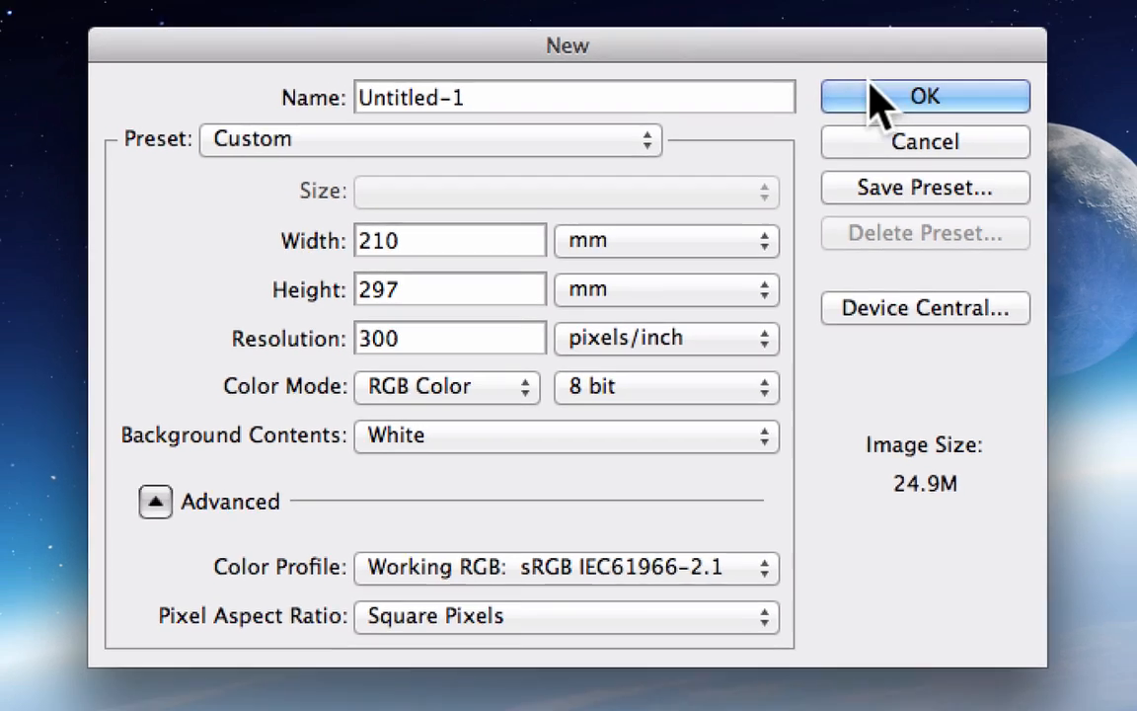
{"action": "left_click", "coordinate": [924, 95]}
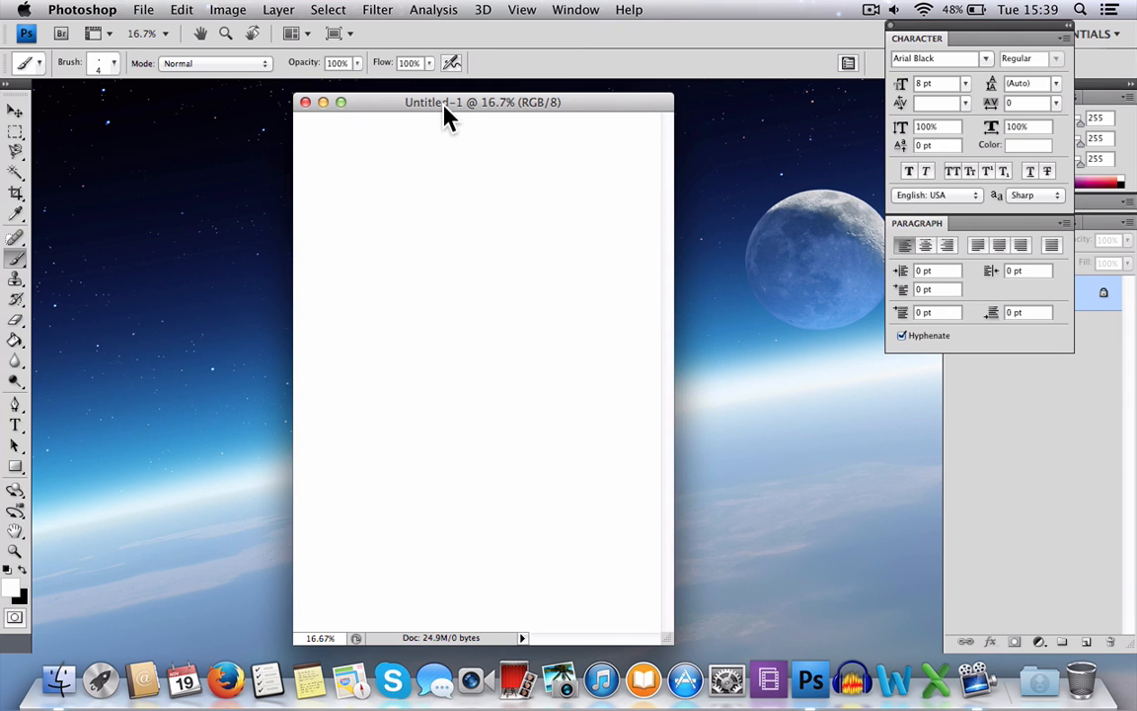
{"action": "left_click_drag", "start_coordinate": [482, 102], "coordinate": [444, 94]}
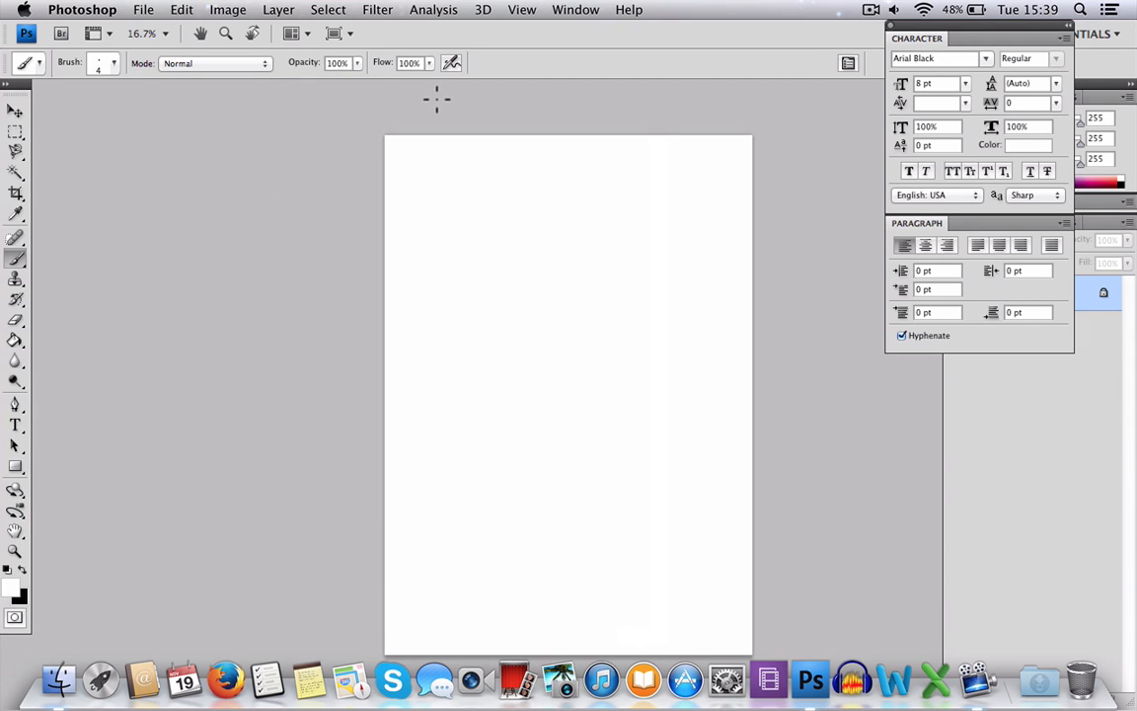
{"action": "mouse_move", "coordinate": [511, 202]}
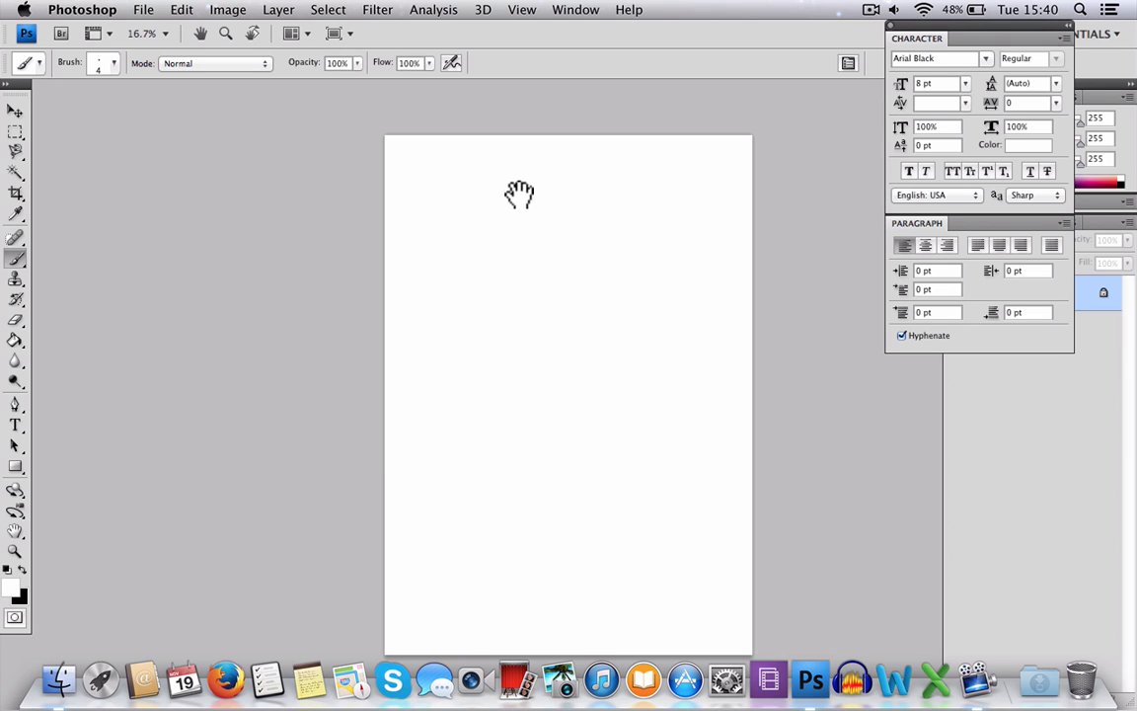
{"action": "left_click_drag", "start_coordinate": [517, 196], "coordinate": [300, 158]}
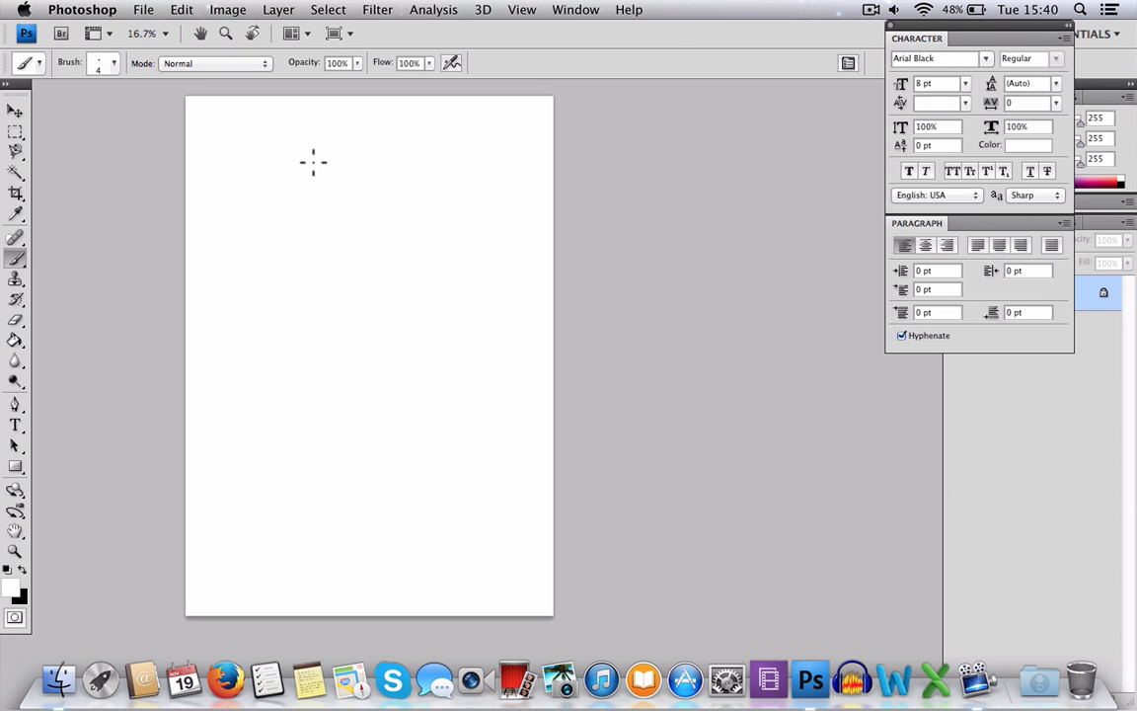
{"action": "mouse_move", "coordinate": [8, 359]}
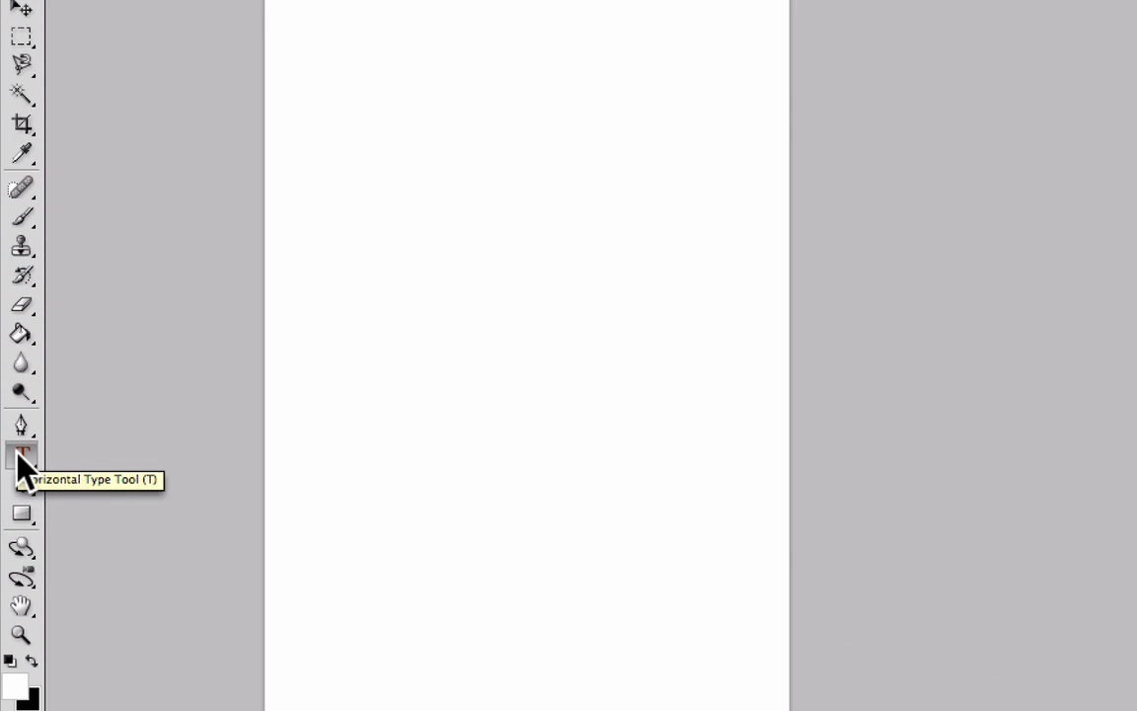
With the Horizontal Type tool at 30 pt, begin a text entry near the page's top-left.
{"action": "left_click", "coordinate": [22, 454]}
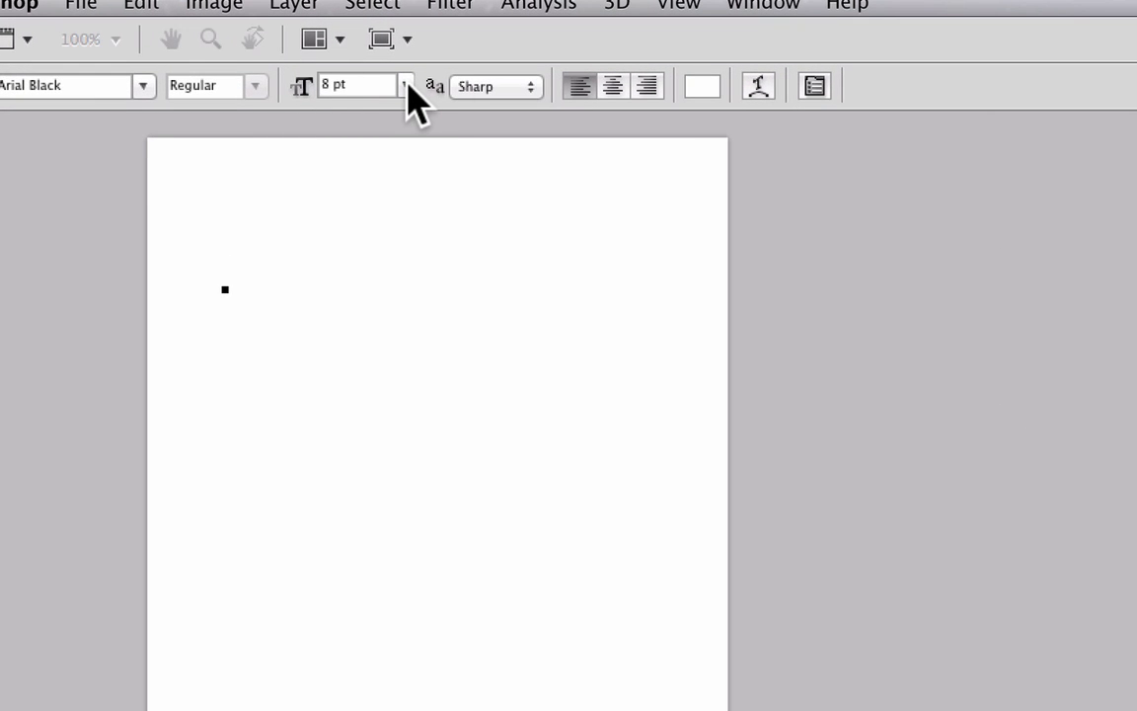
{"action": "left_click", "coordinate": [405, 83]}
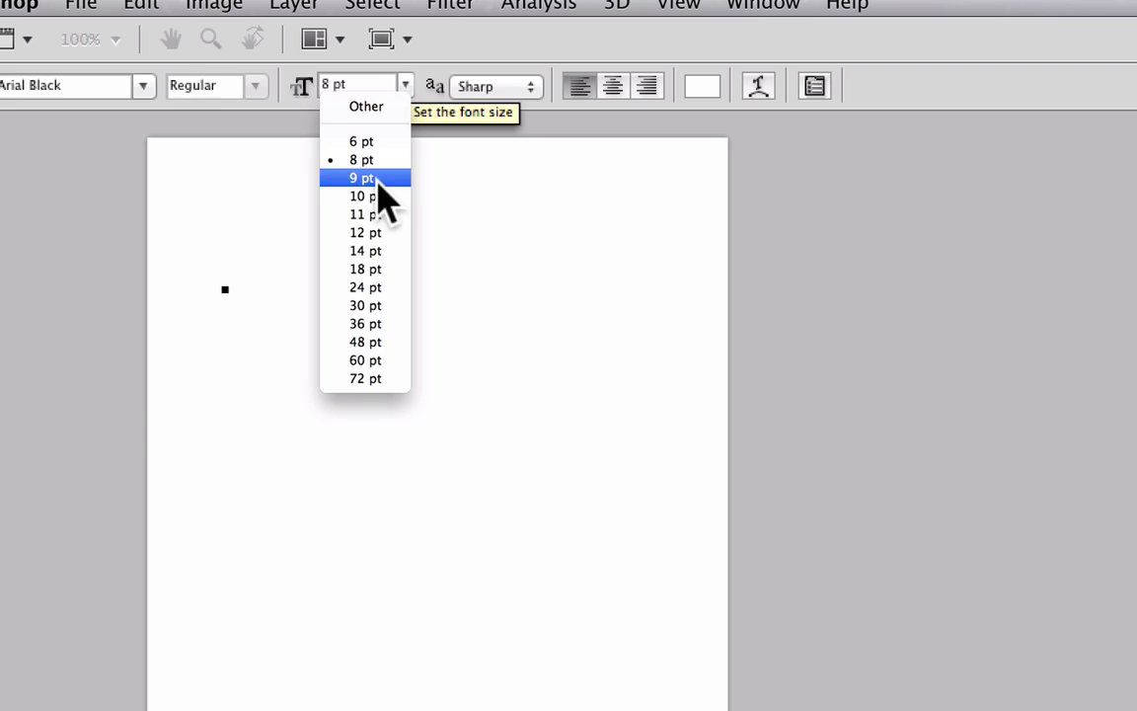
{"action": "mouse_move", "coordinate": [374, 304]}
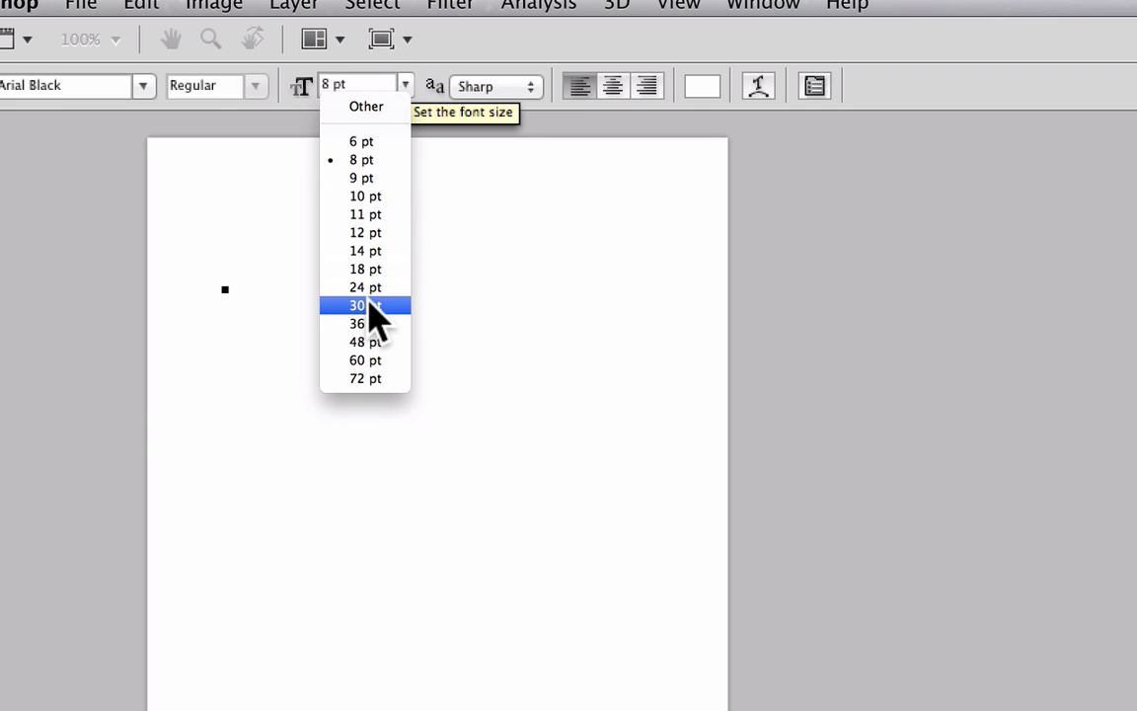
{"action": "left_click", "coordinate": [357, 304]}
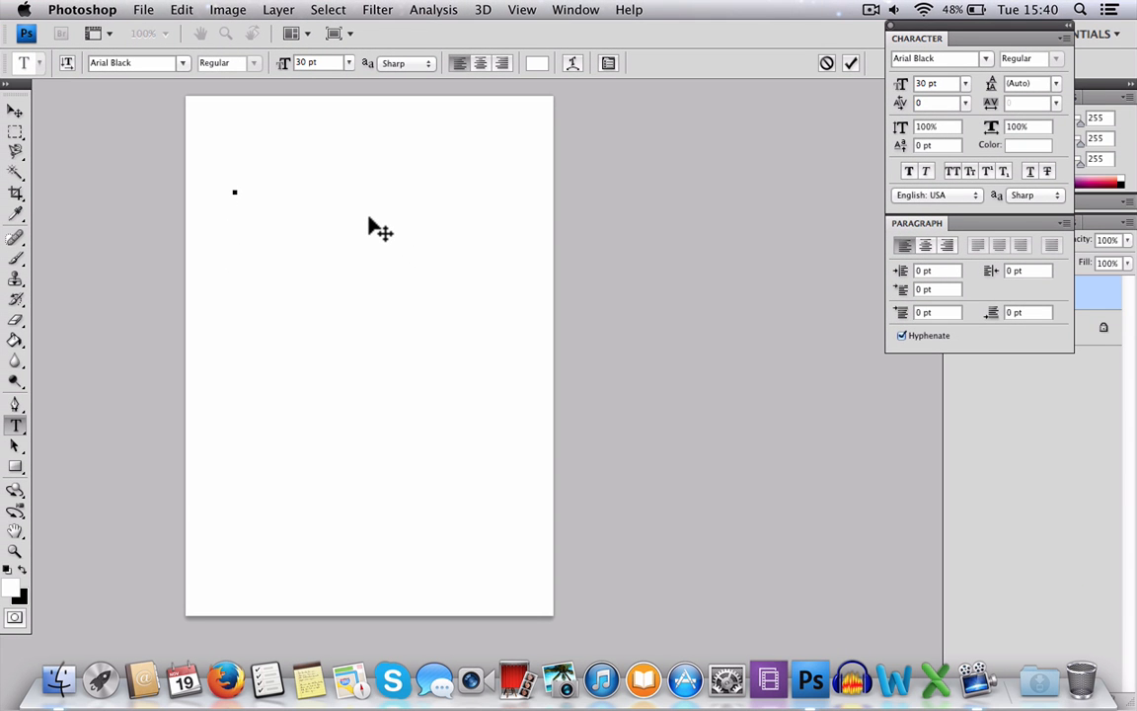
{"action": "left_click", "coordinate": [233, 189]}
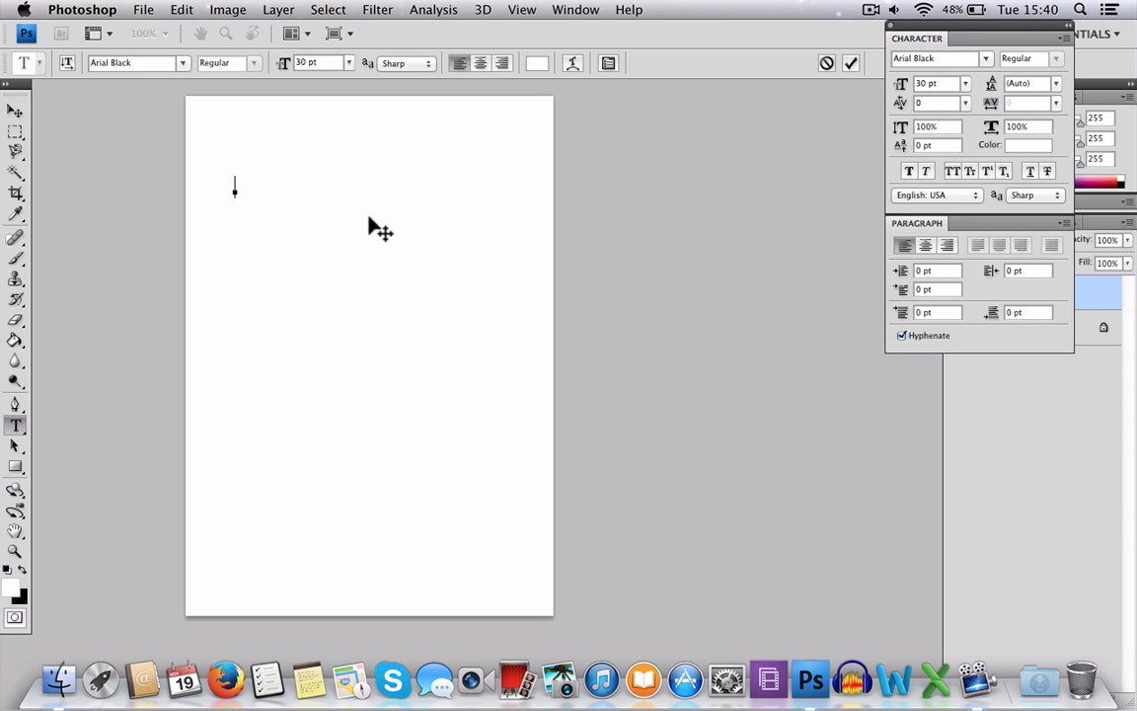
{"action": "type", "text": "S"}
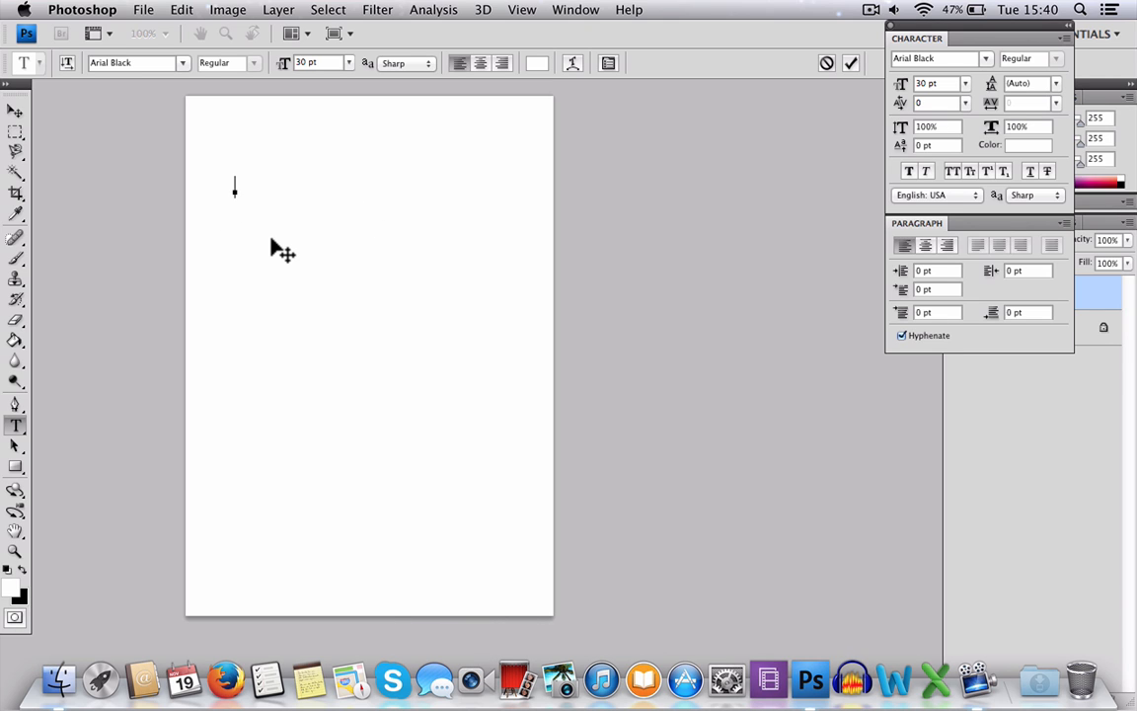
{"action": "mouse_move", "coordinate": [399, 219]}
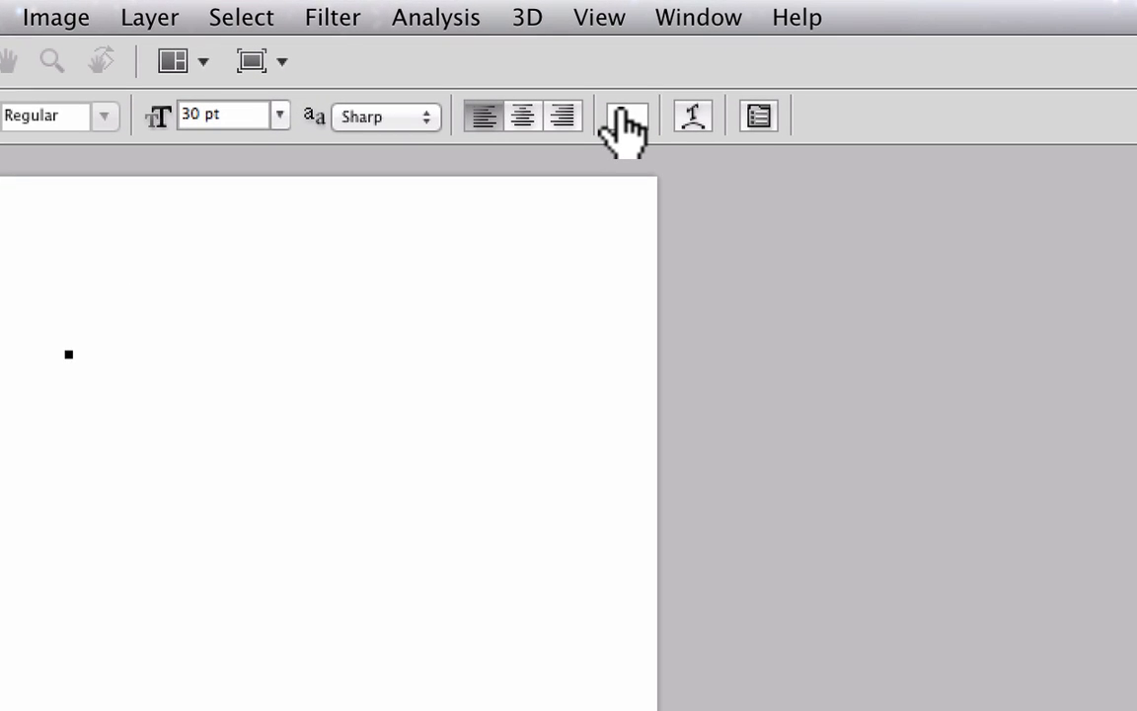
{"action": "mouse_move", "coordinate": [624, 116]}
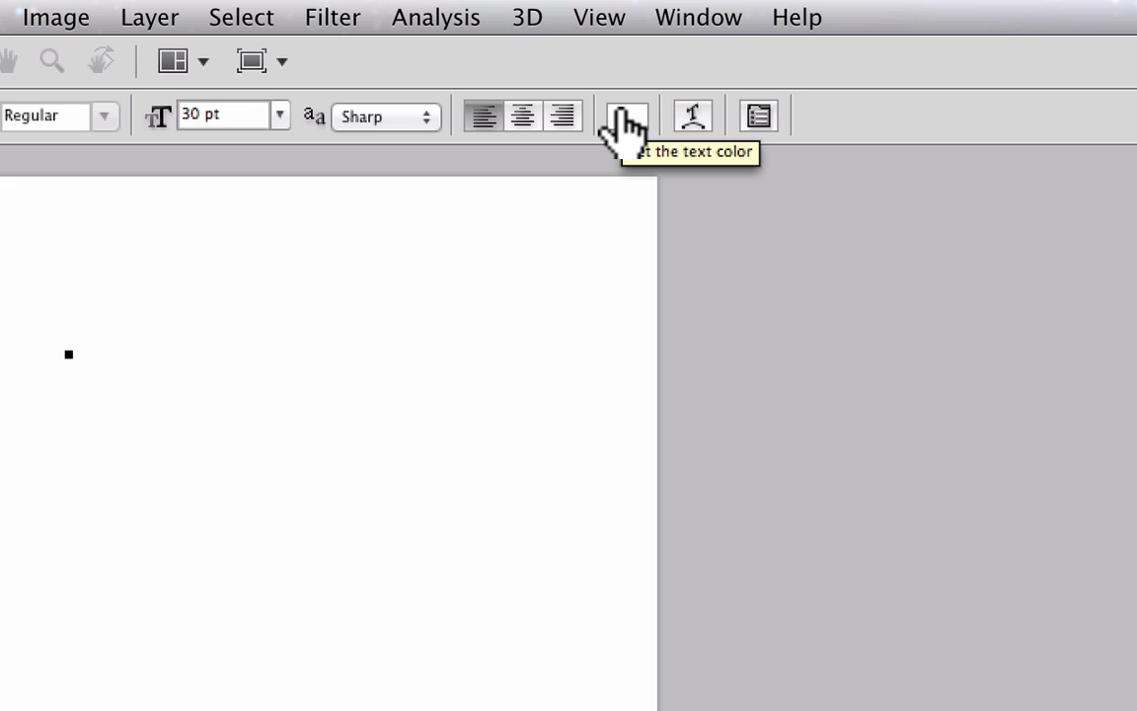
Set the text colour to near-black.
{"action": "left_click", "coordinate": [624, 115]}
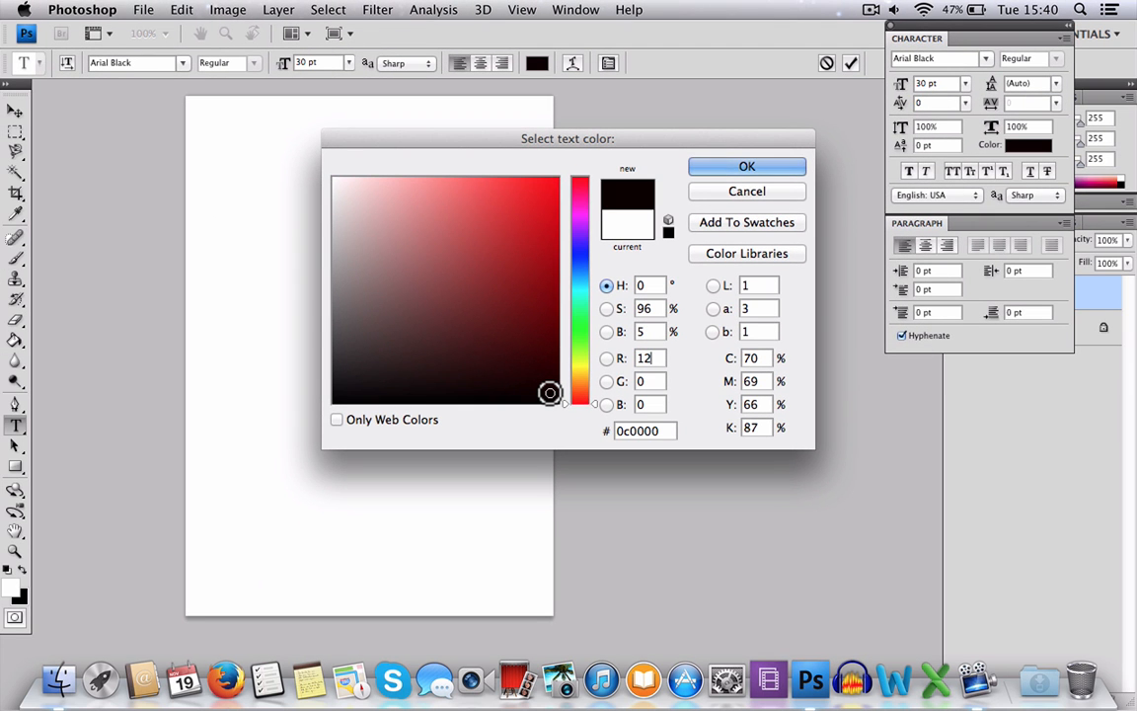
{"action": "left_click", "coordinate": [746, 165]}
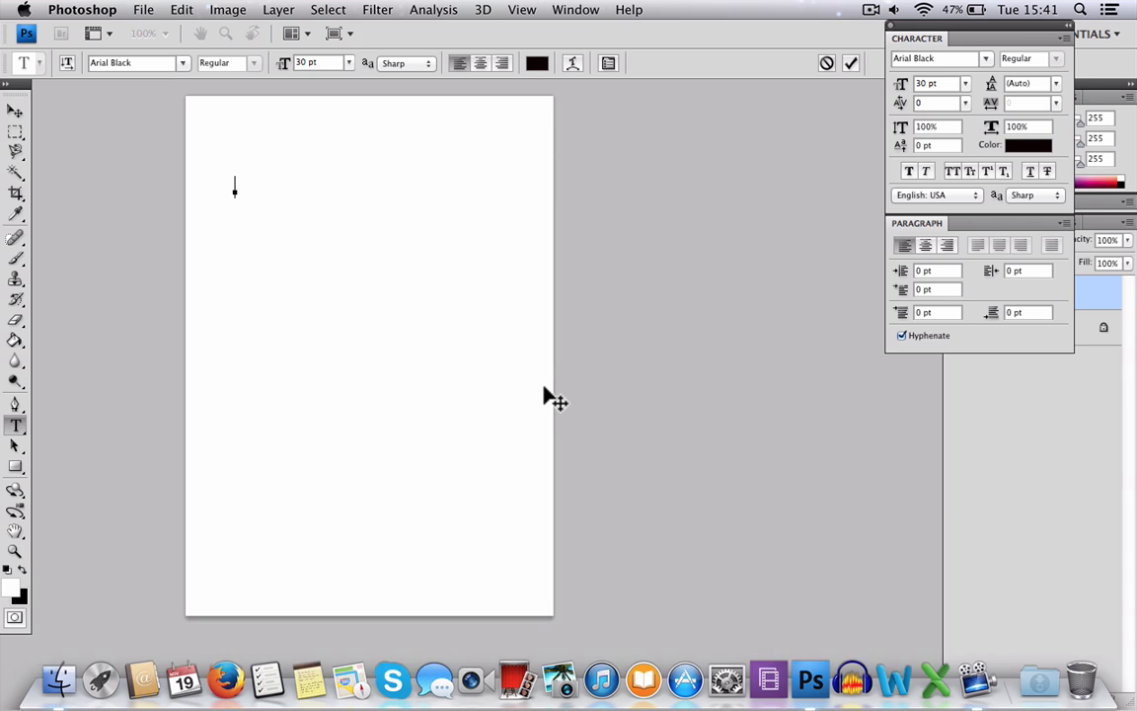
Enter 'This is a Print' with 'A4 Page' on the line below.
{"action": "type", "text": "This"}
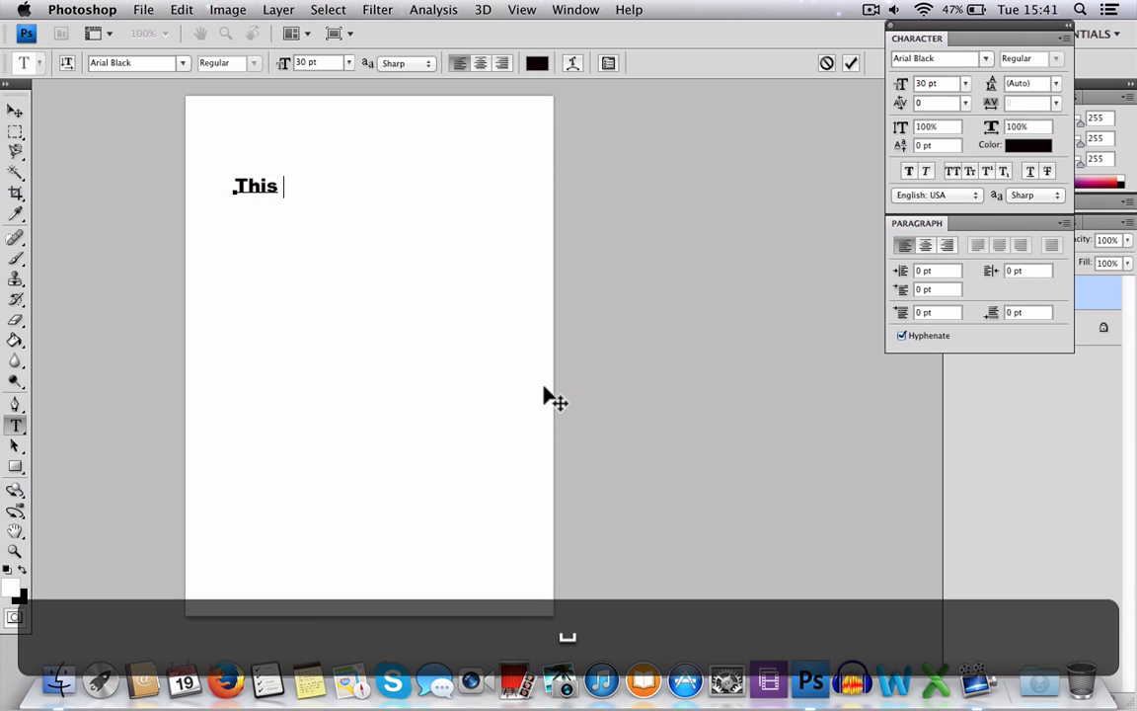
{"action": "type", "text": "is a"}
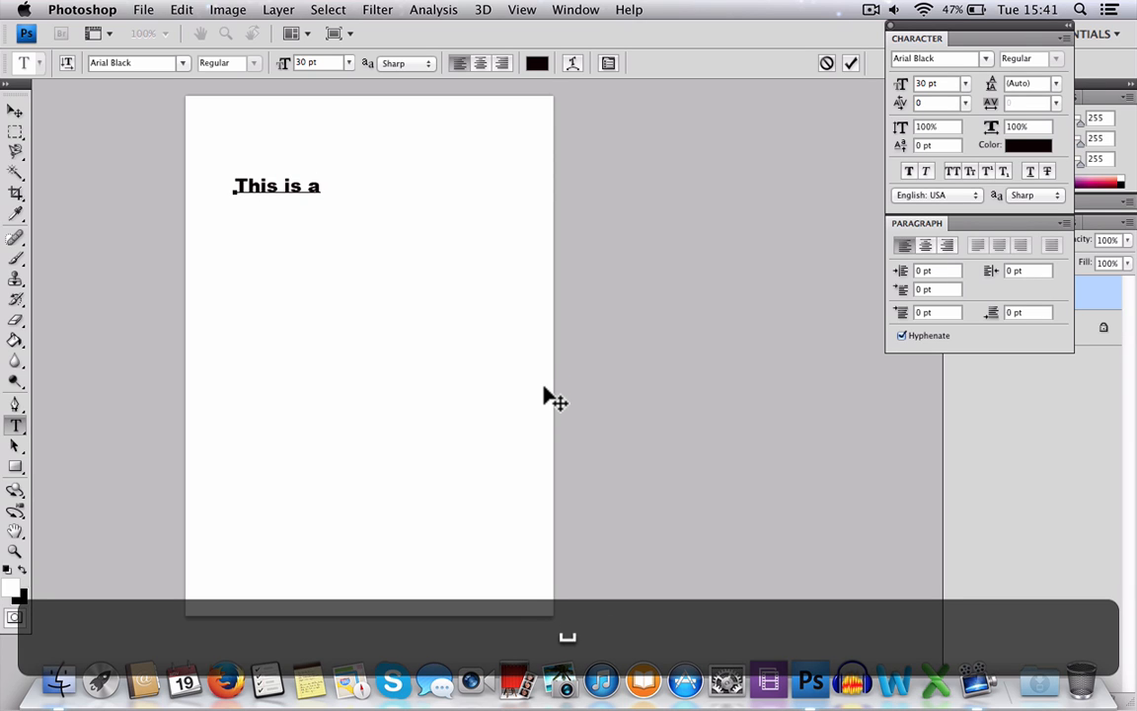
{"action": "type", "text": "Pr"}
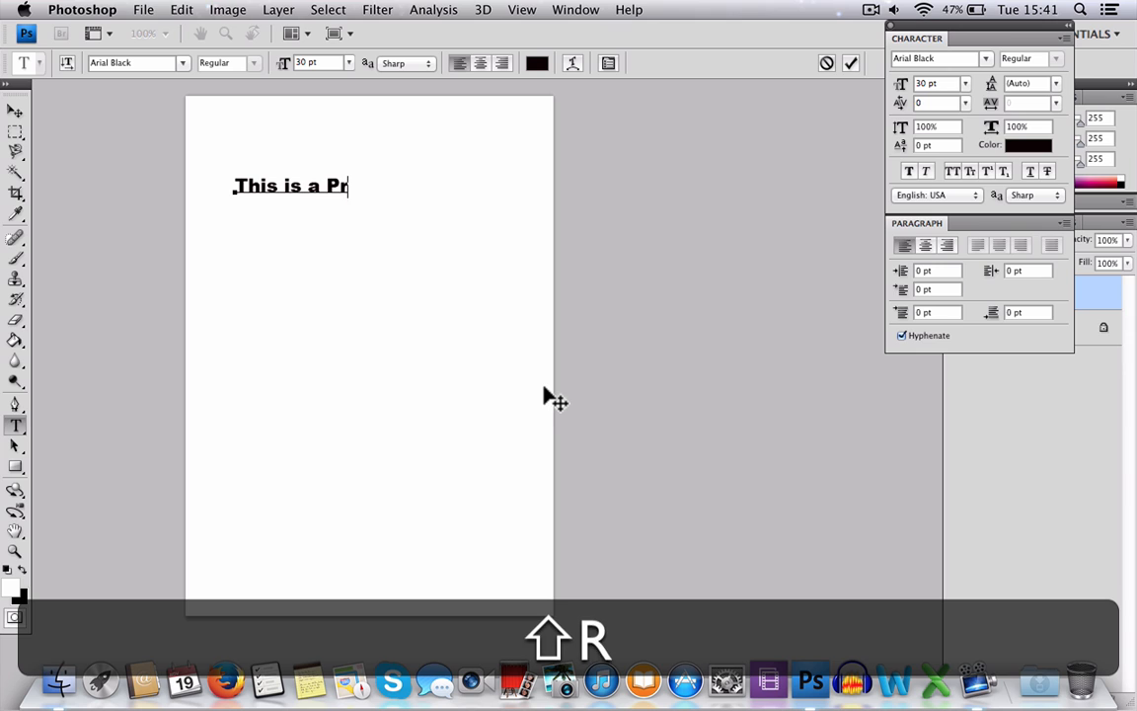
{"action": "type", "text": "int"}
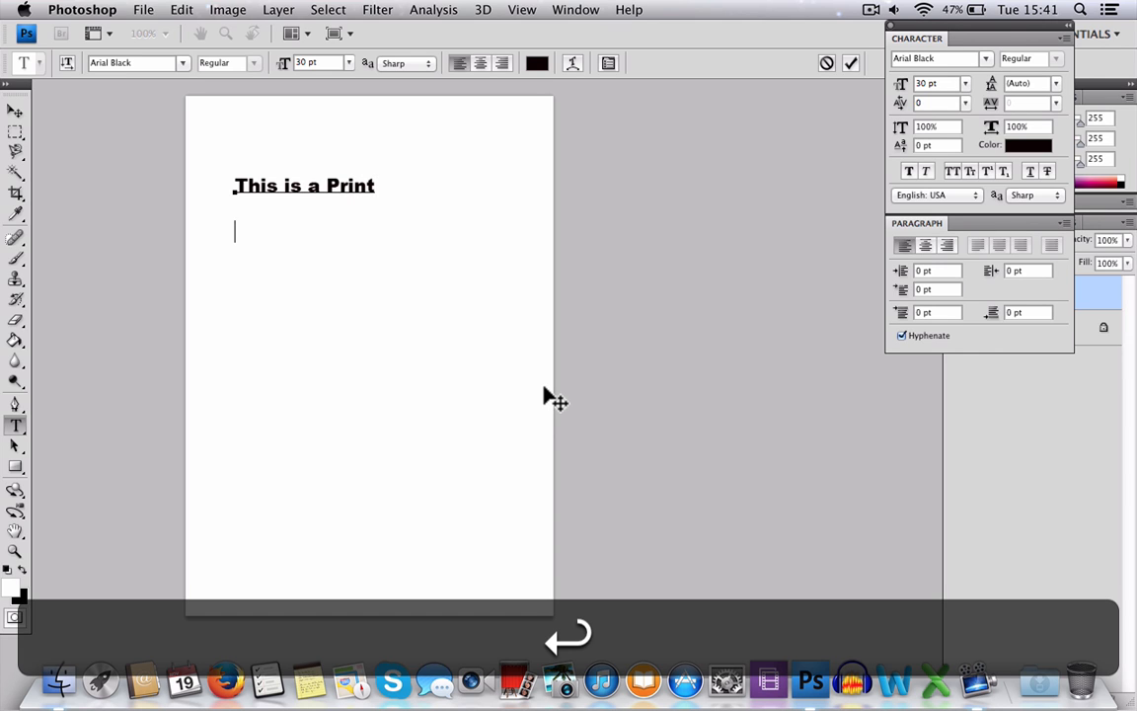
{"action": "type", "text": "A"}
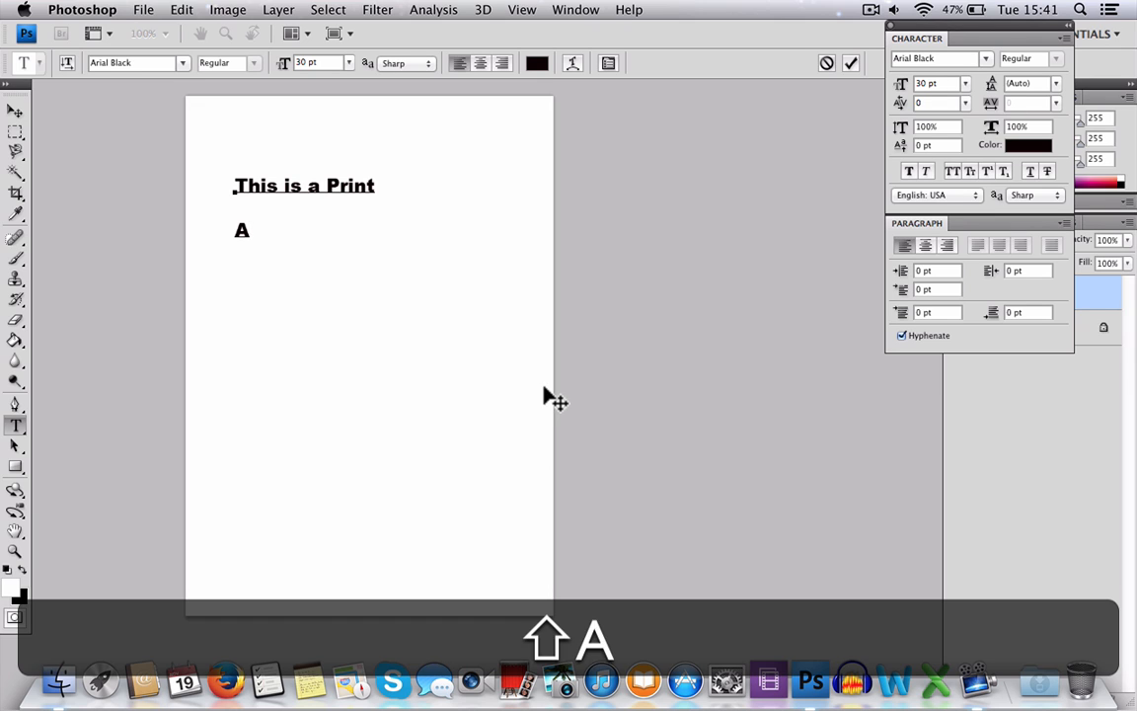
{"action": "type", "text": "4 Pa"}
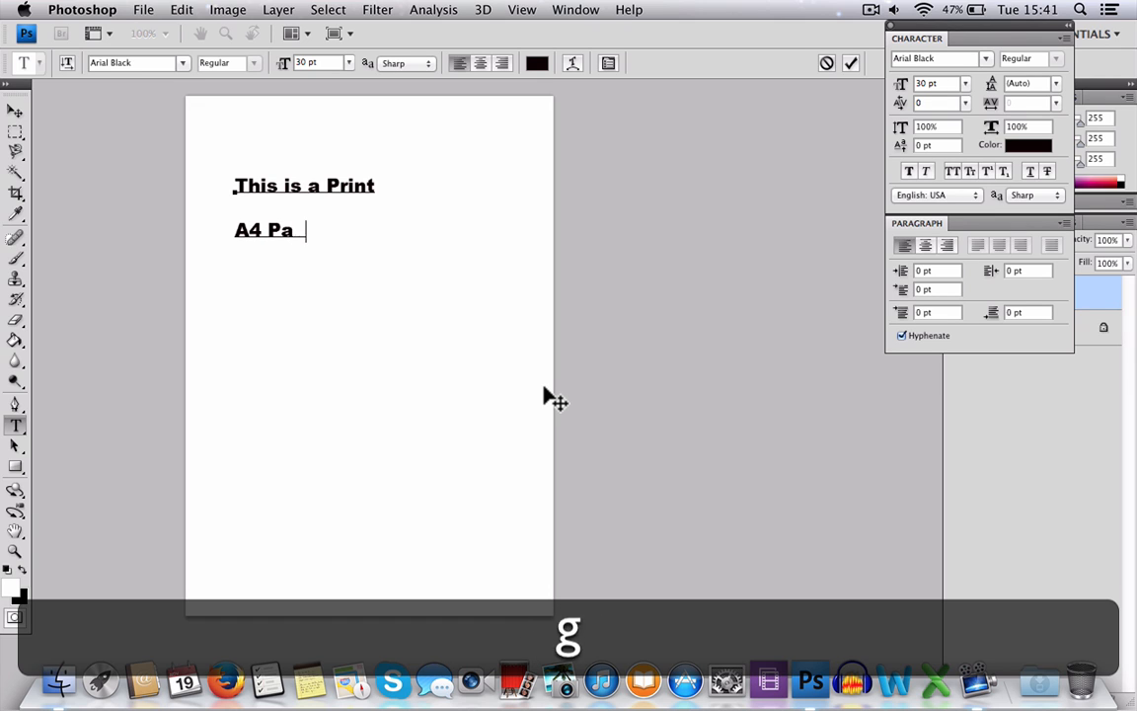
{"action": "type", "text": "ge"}
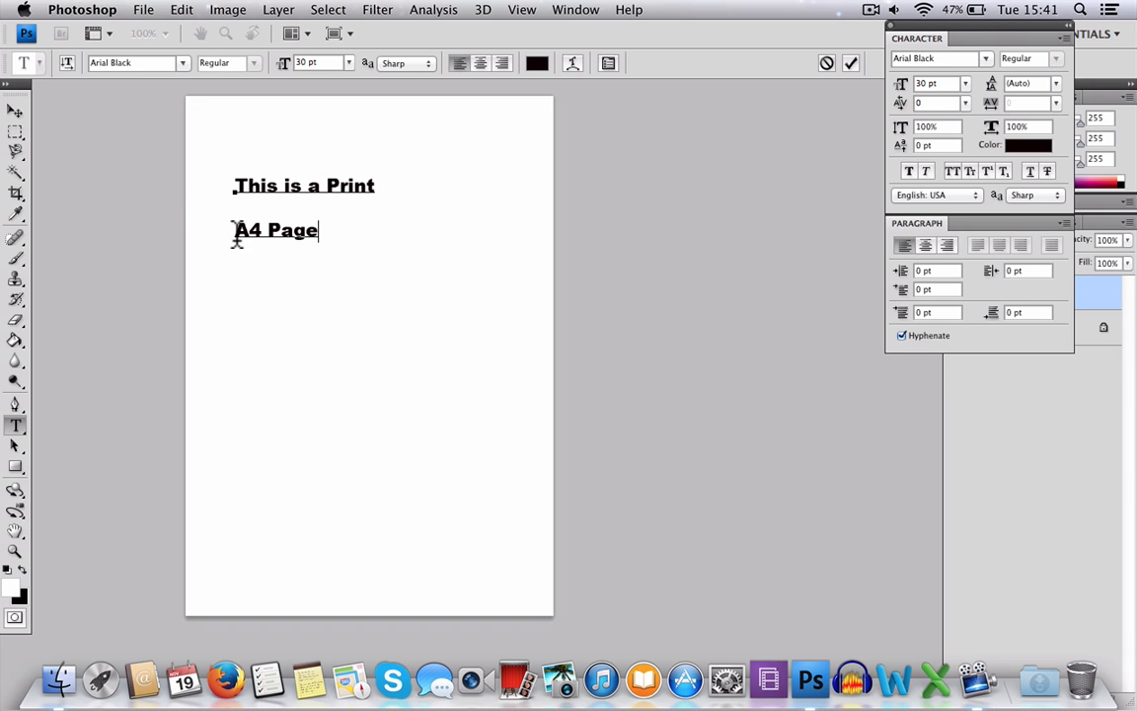
Commit the text and drag it lower and to the right toward the page centre.
{"action": "left_click", "coordinate": [15, 111]}
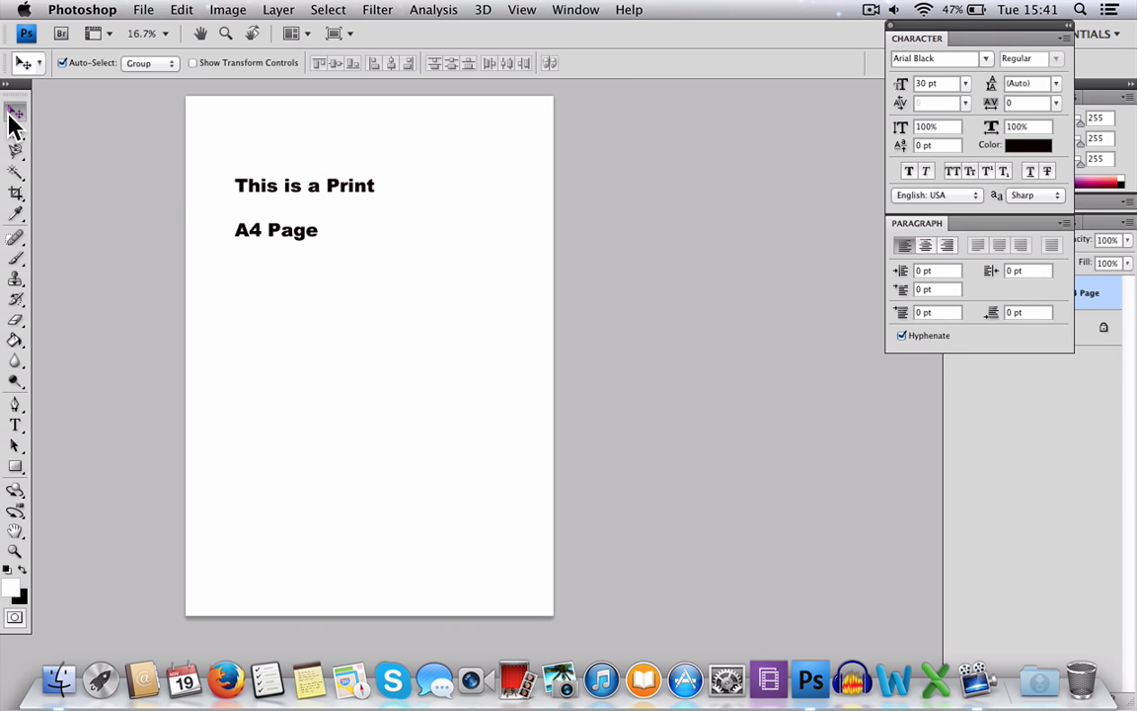
{"action": "mouse_move", "coordinate": [274, 196]}
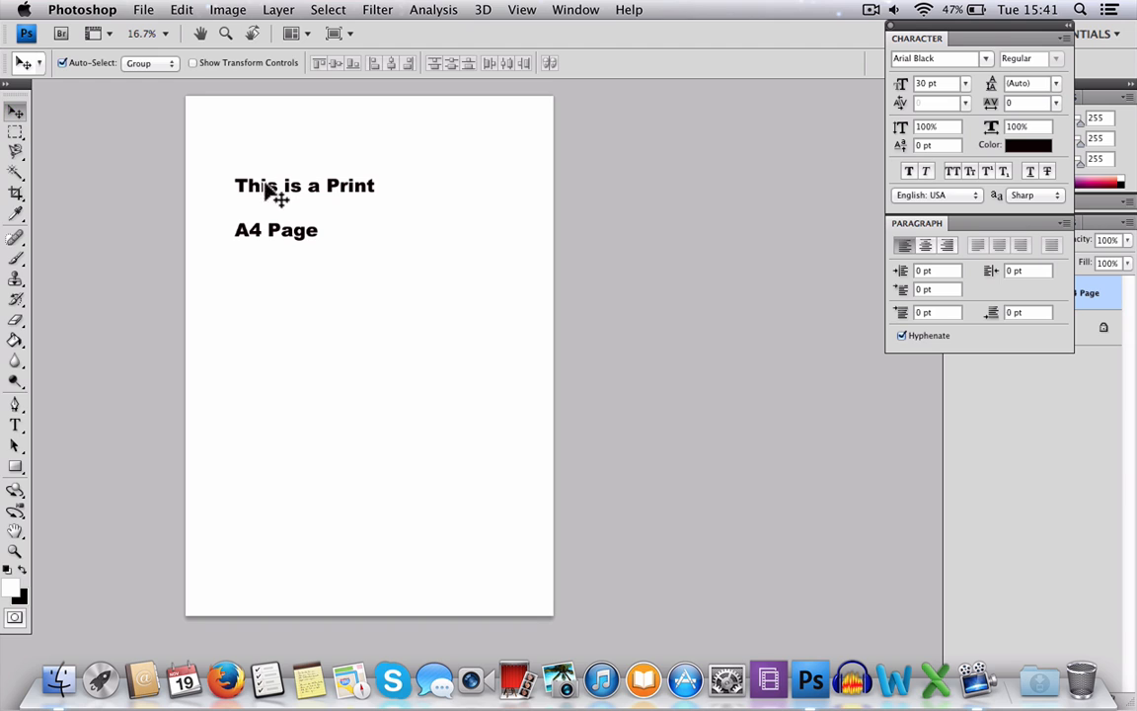
{"action": "left_click_drag", "start_coordinate": [277, 193], "coordinate": [336, 312]}
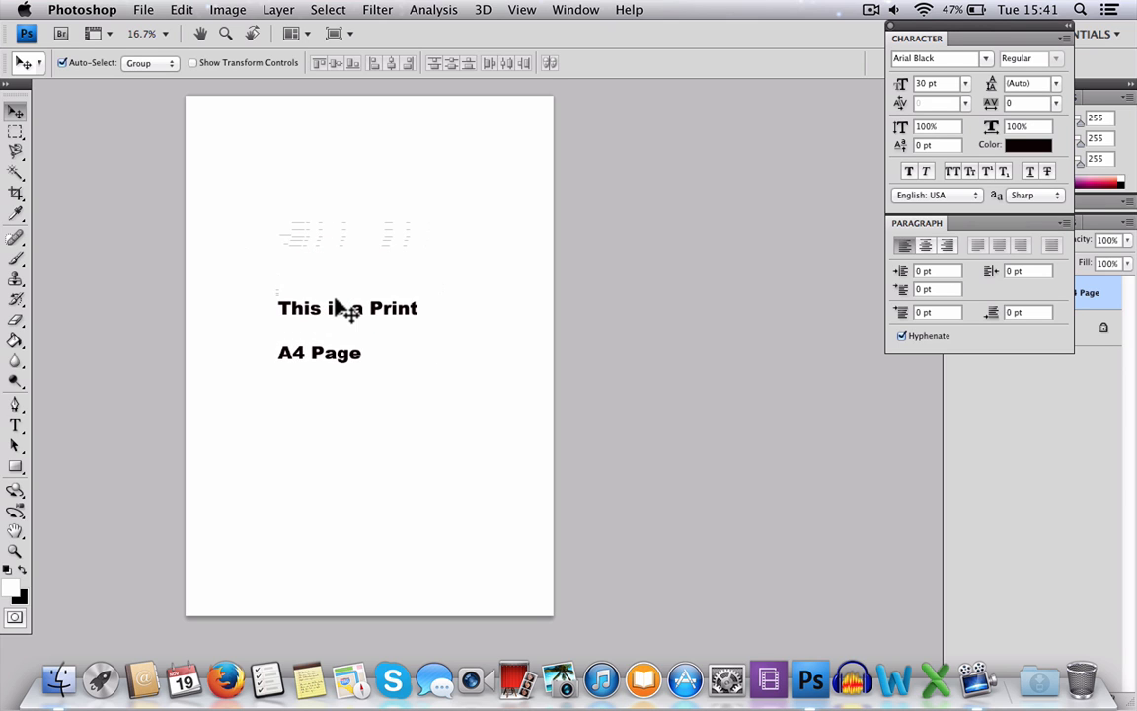
Free-transform the text block much larger and reposition it on the page.
{"action": "key", "text": "cmd+t"}
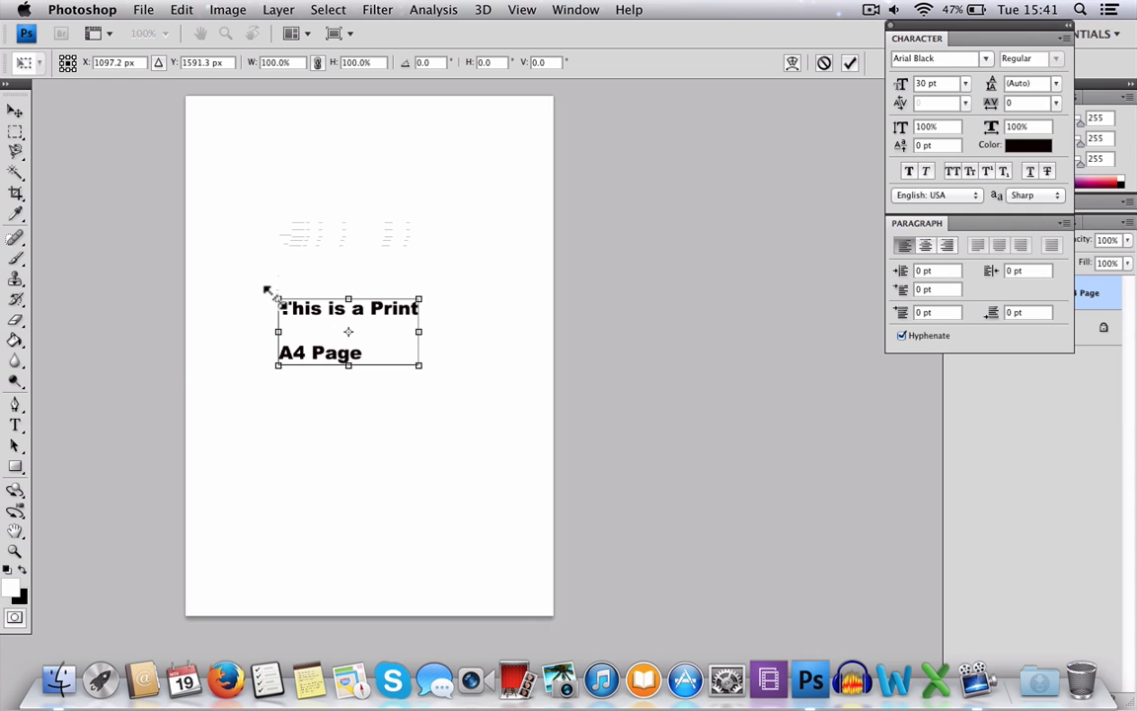
{"action": "left_click_drag", "start_coordinate": [276, 296], "coordinate": [185, 254]}
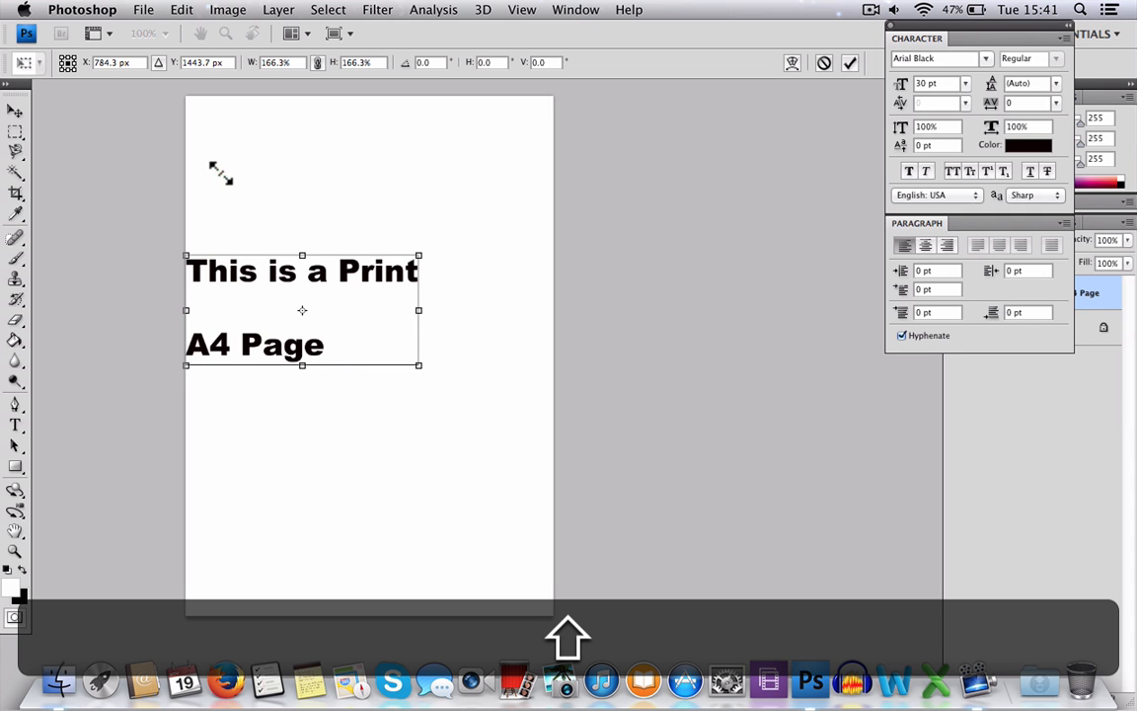
{"action": "left_click_drag", "start_coordinate": [302, 310], "coordinate": [368, 233]}
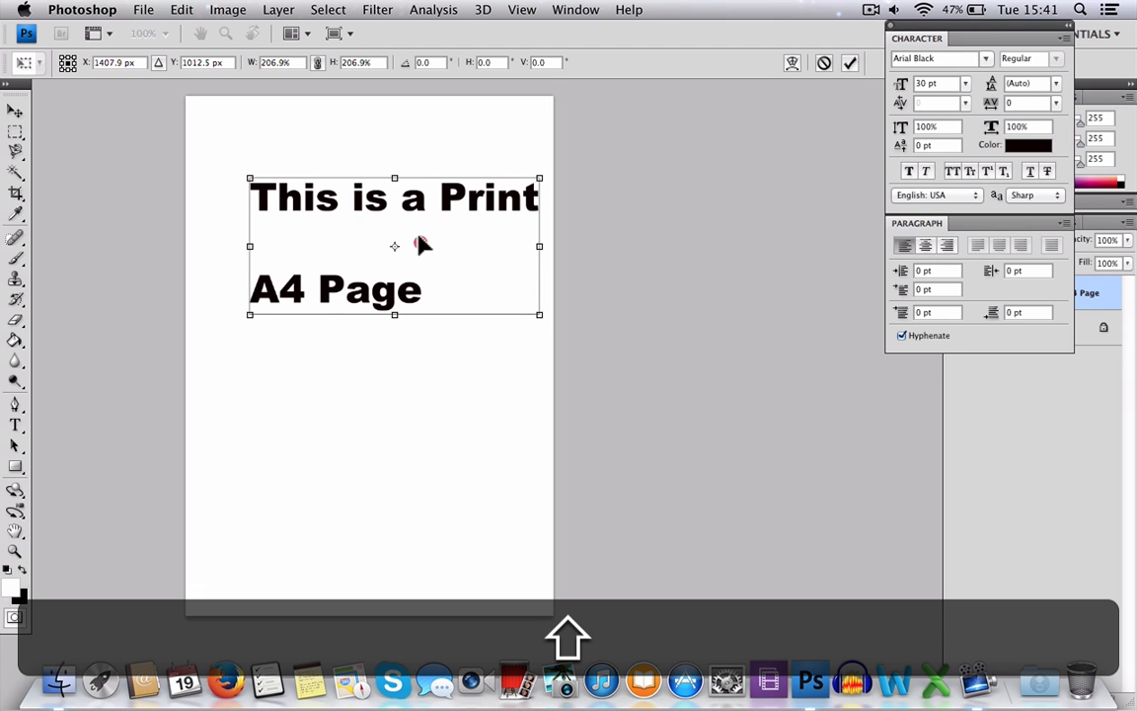
{"action": "left_click_drag", "start_coordinate": [395, 244], "coordinate": [369, 234]}
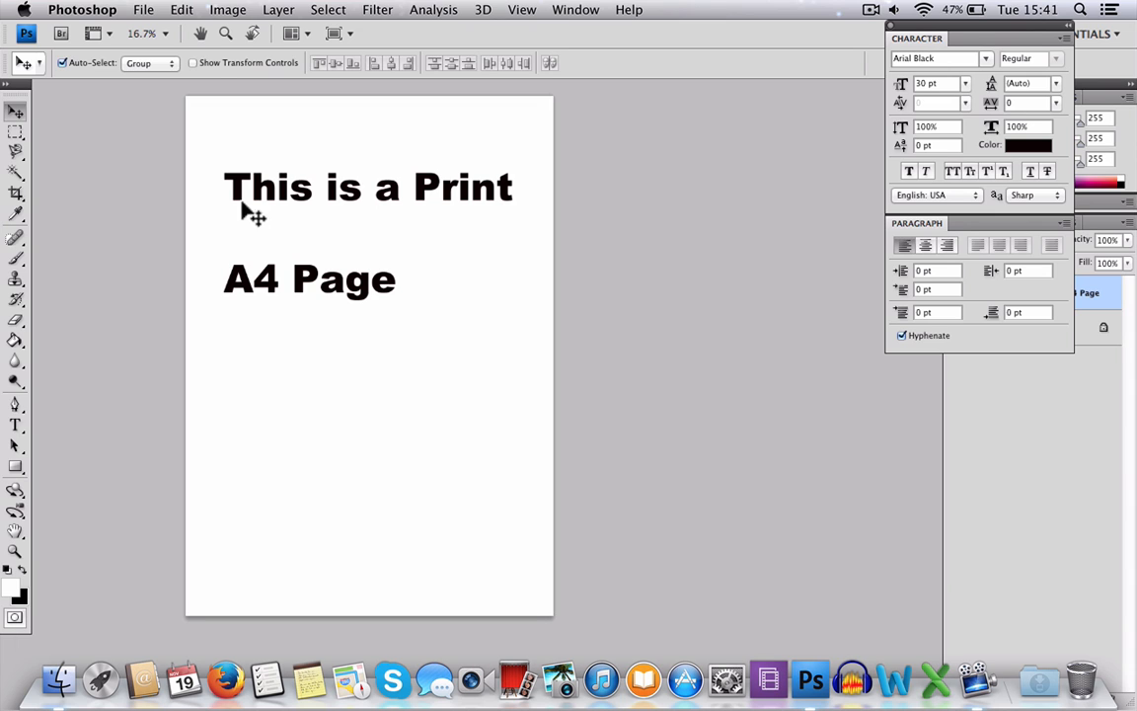
{"action": "mouse_move", "coordinate": [333, 297]}
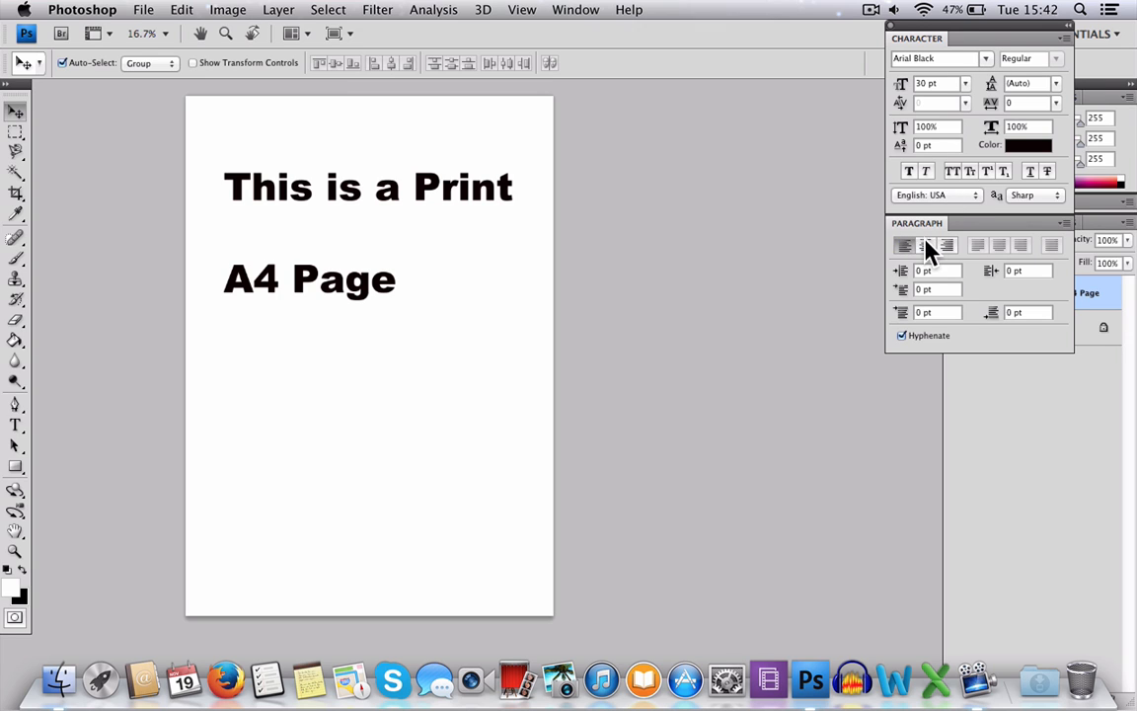
{"action": "mouse_move", "coordinate": [924, 245]}
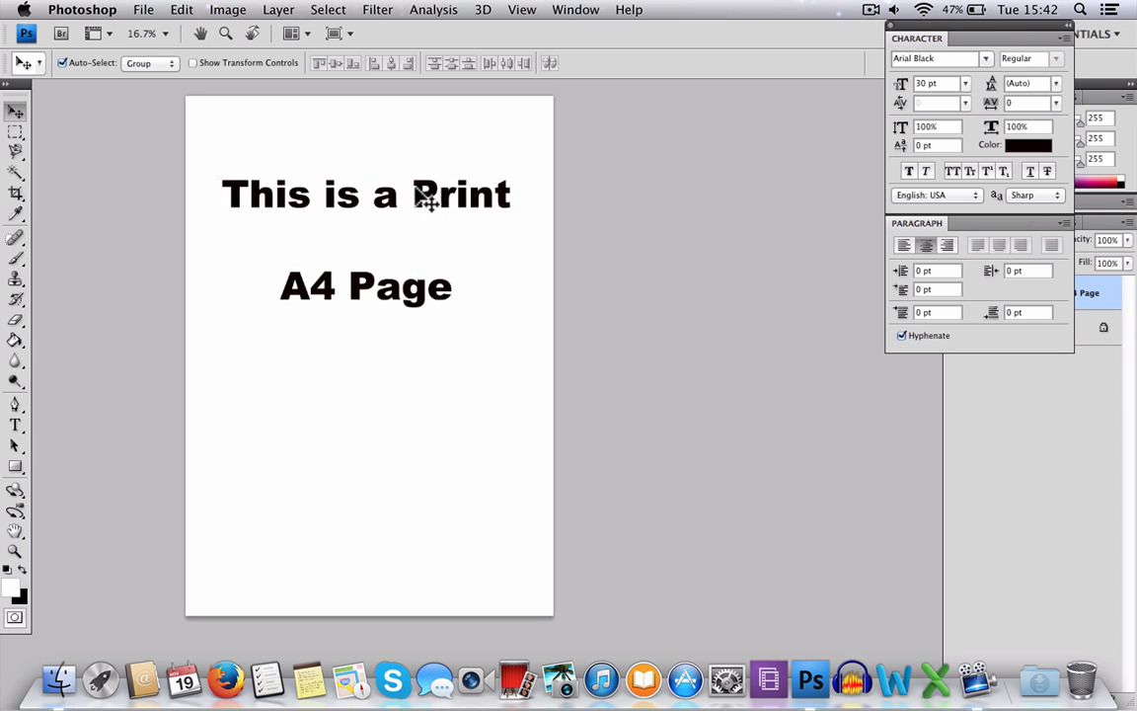
{"action": "mouse_move", "coordinate": [951, 129]}
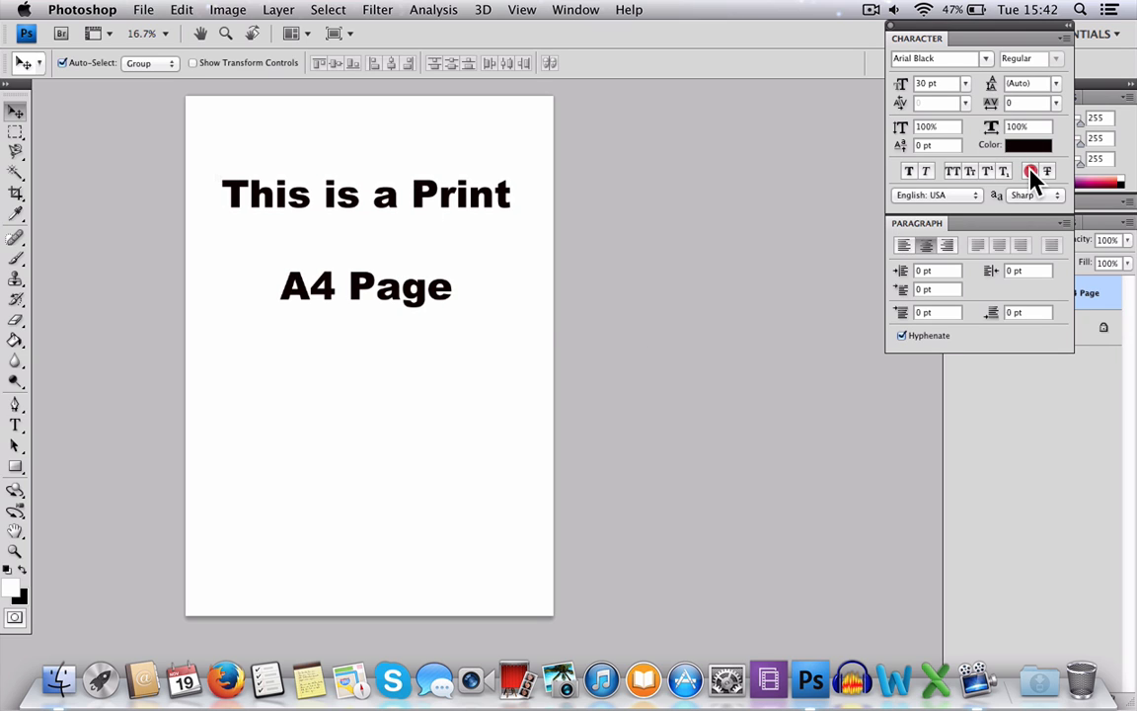
Underline the centred text in the Character panel.
{"action": "left_click", "coordinate": [1031, 170]}
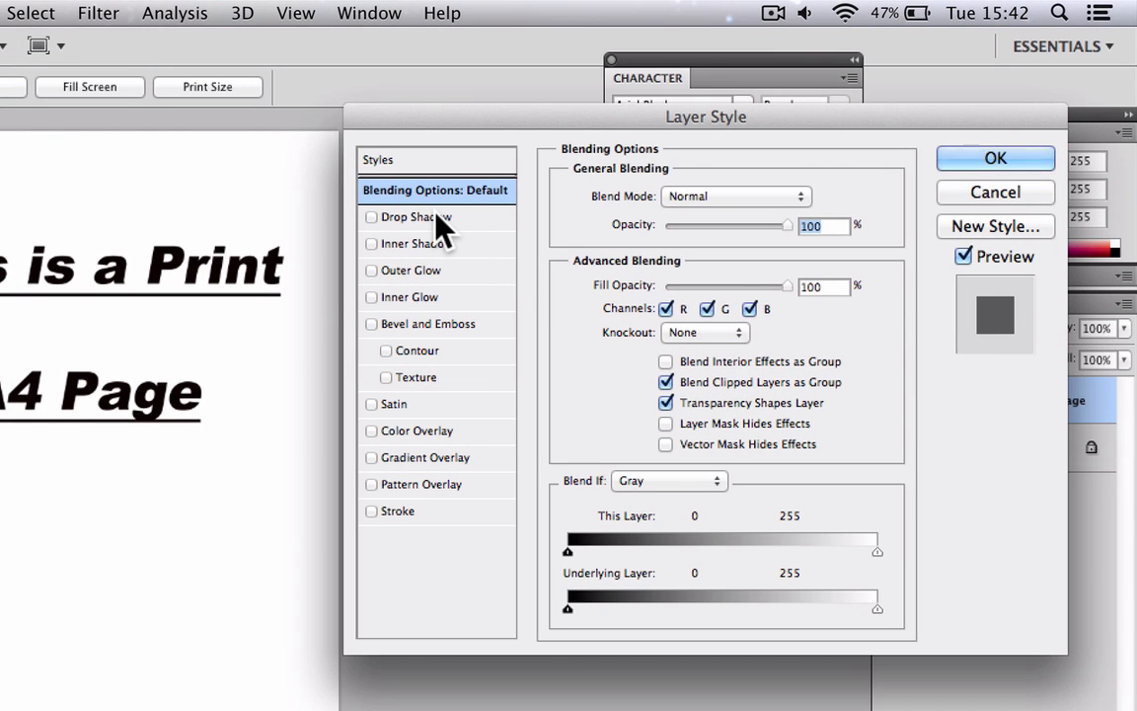
Enable Drop Shadow and raise its size, distance and opacity with adjusted spread.
{"action": "left_click", "coordinate": [371, 215]}
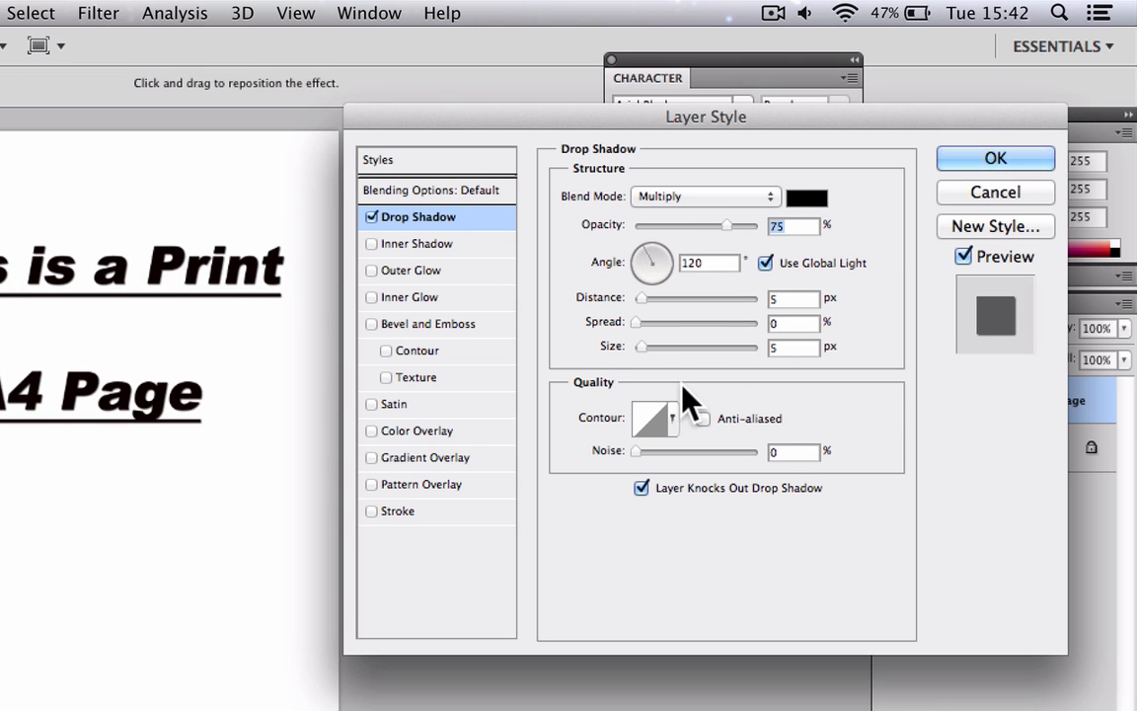
{"action": "left_click_drag", "start_coordinate": [639, 347], "coordinate": [789, 253]}
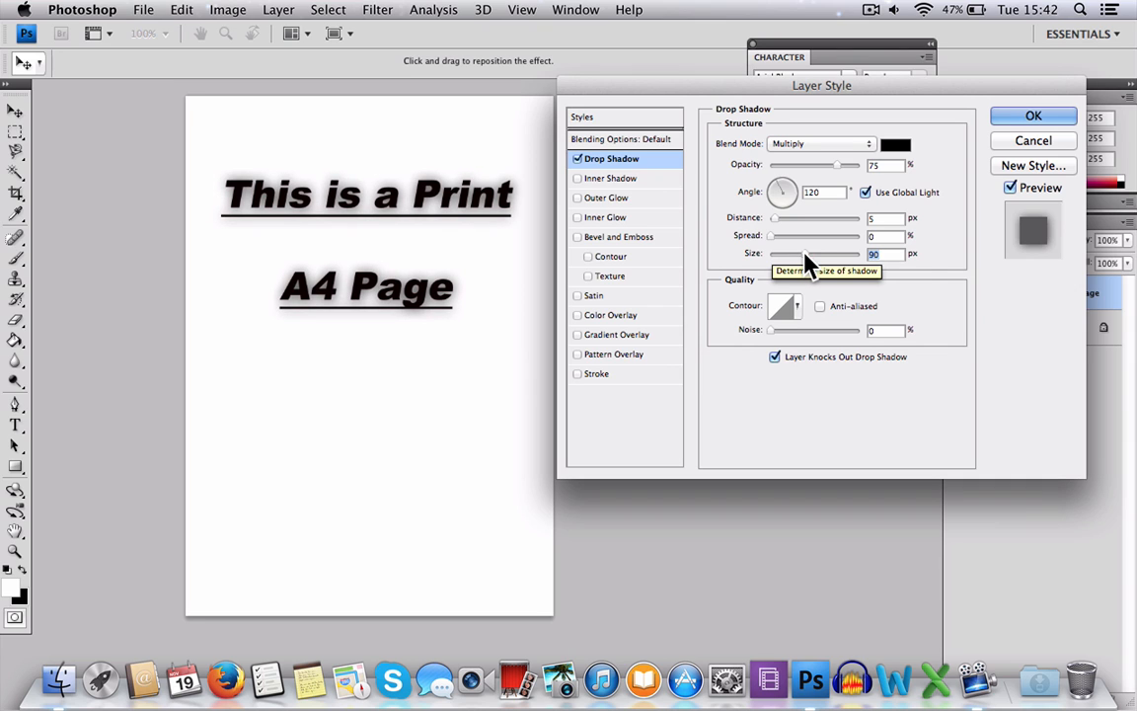
{"action": "left_click_drag", "start_coordinate": [770, 235], "coordinate": [790, 235]}
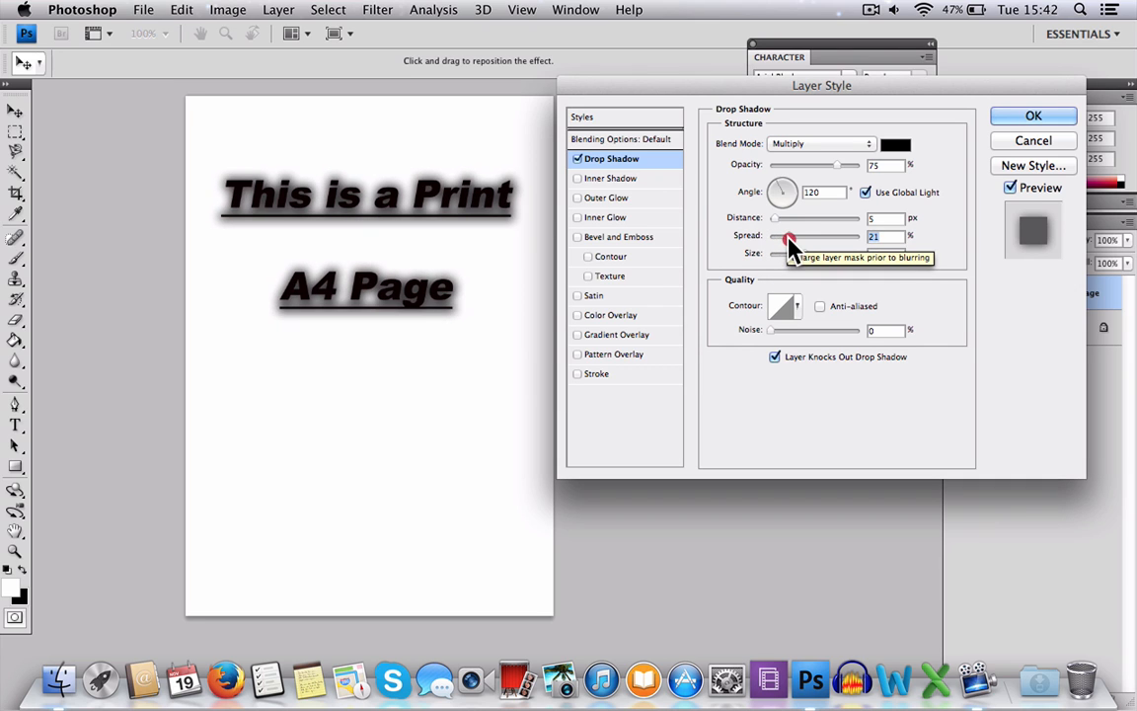
{"action": "left_click_drag", "start_coordinate": [786, 236], "coordinate": [774, 237]}
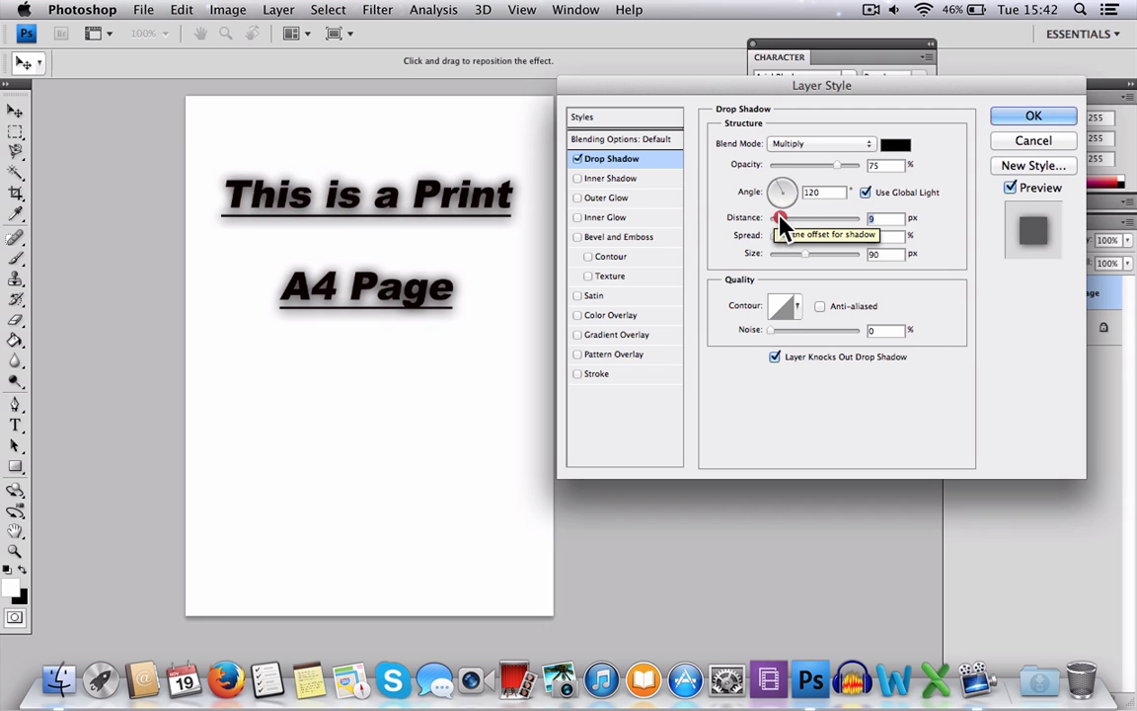
{"action": "left_click_drag", "start_coordinate": [774, 217], "coordinate": [839, 218]}
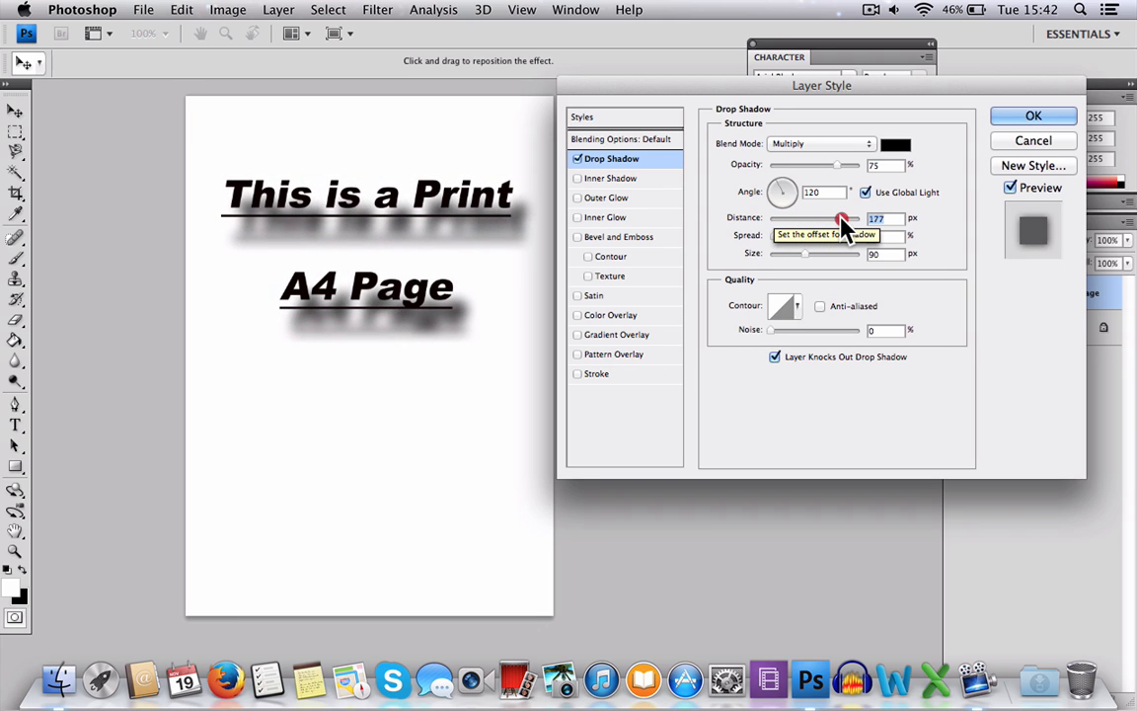
{"action": "left_click_drag", "start_coordinate": [840, 217], "coordinate": [833, 217]}
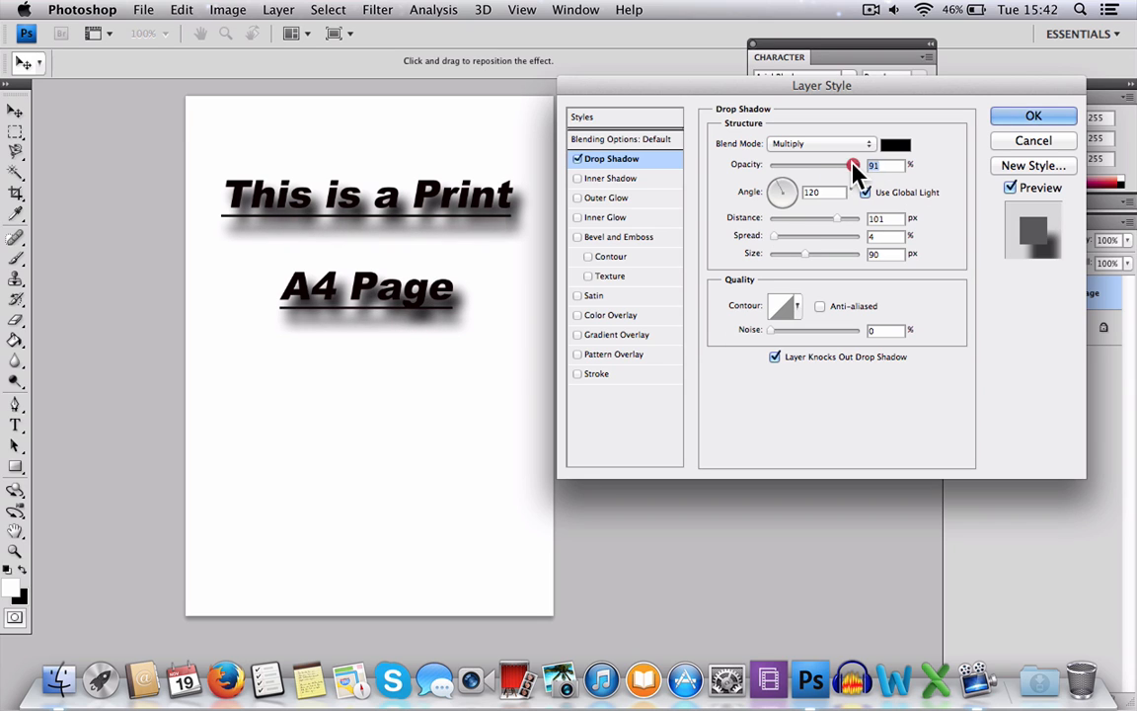
{"action": "left_click_drag", "start_coordinate": [853, 166], "coordinate": [819, 165]}
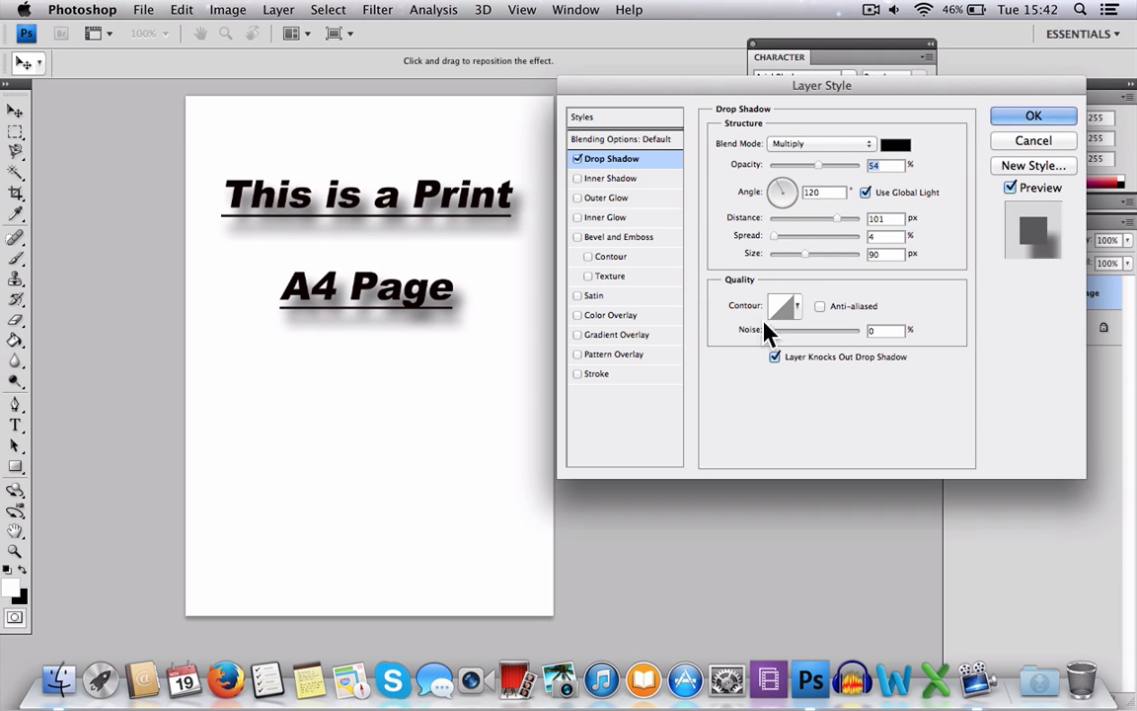
{"action": "mouse_move", "coordinate": [839, 158]}
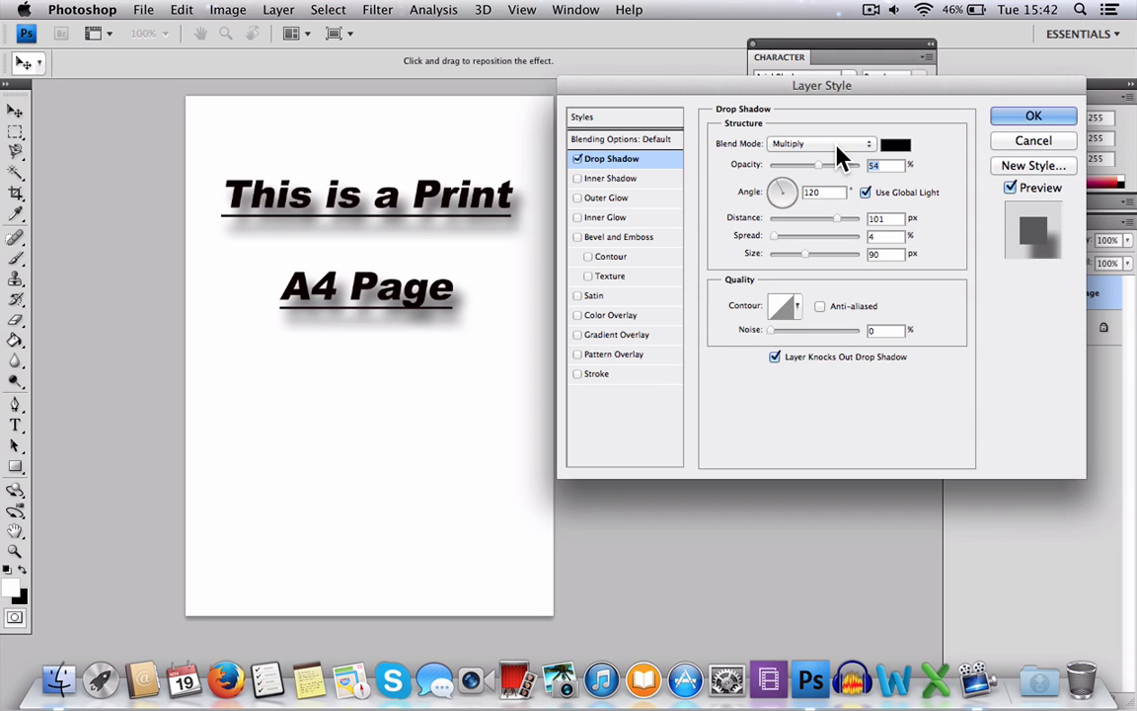
Set the shadow's blend mode to Normal and apply the layer style.
{"action": "left_click", "coordinate": [821, 143]}
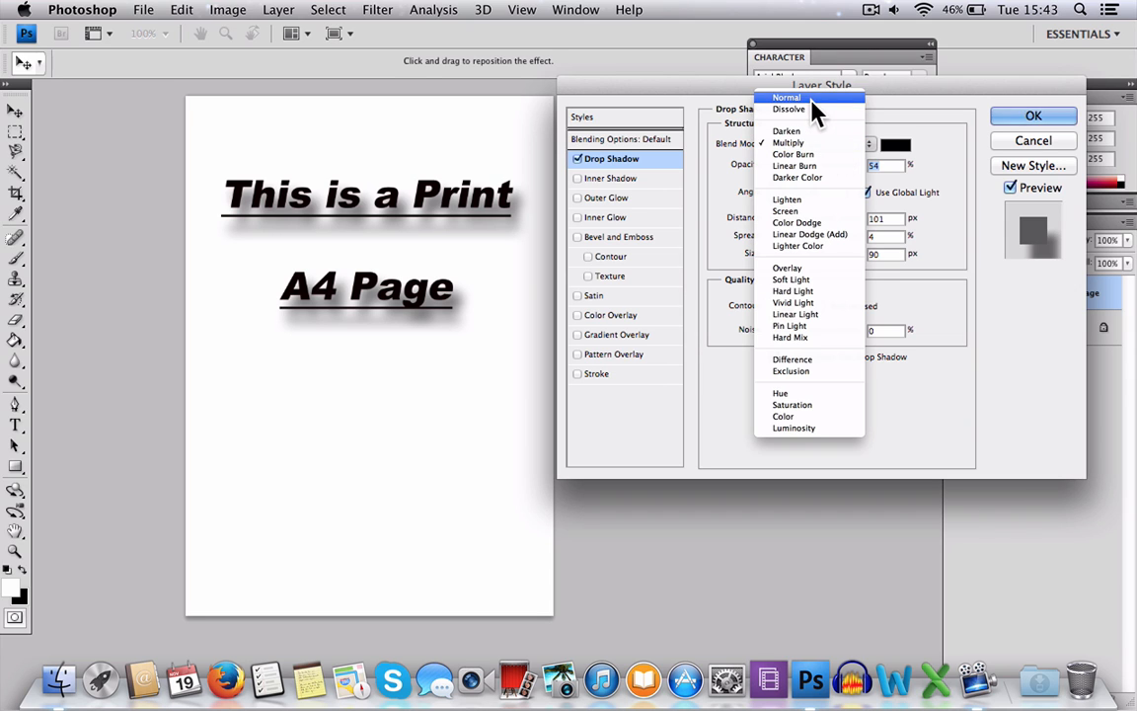
{"action": "left_click", "coordinate": [786, 97]}
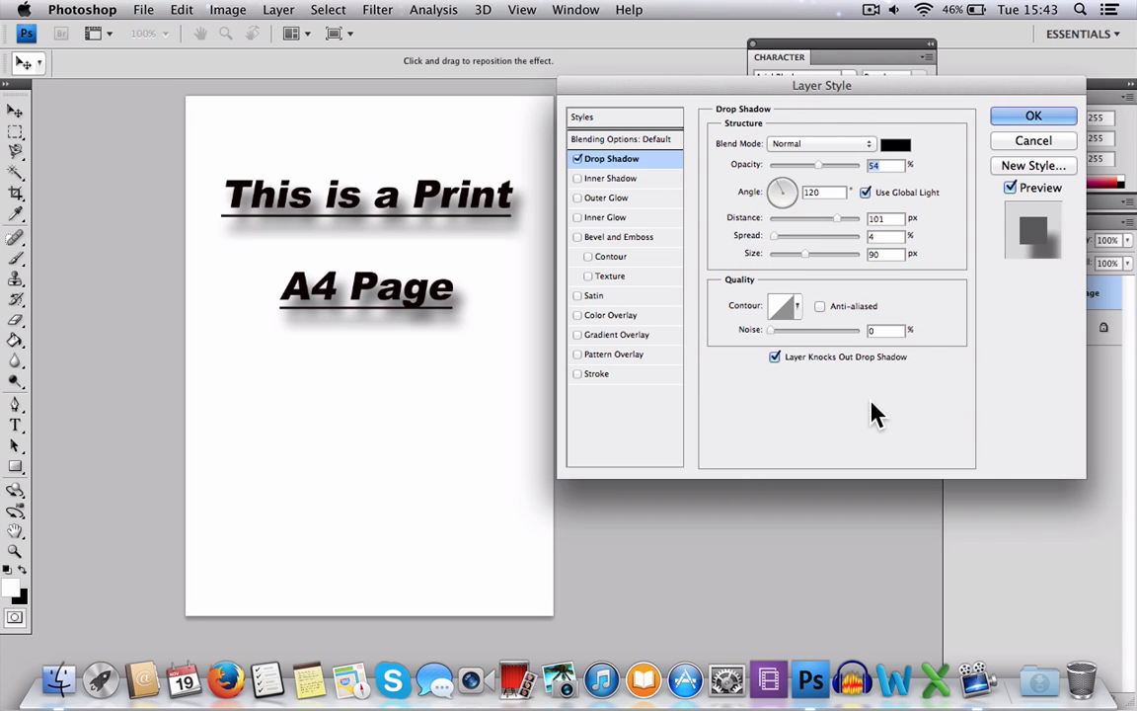
{"action": "mouse_move", "coordinate": [985, 166]}
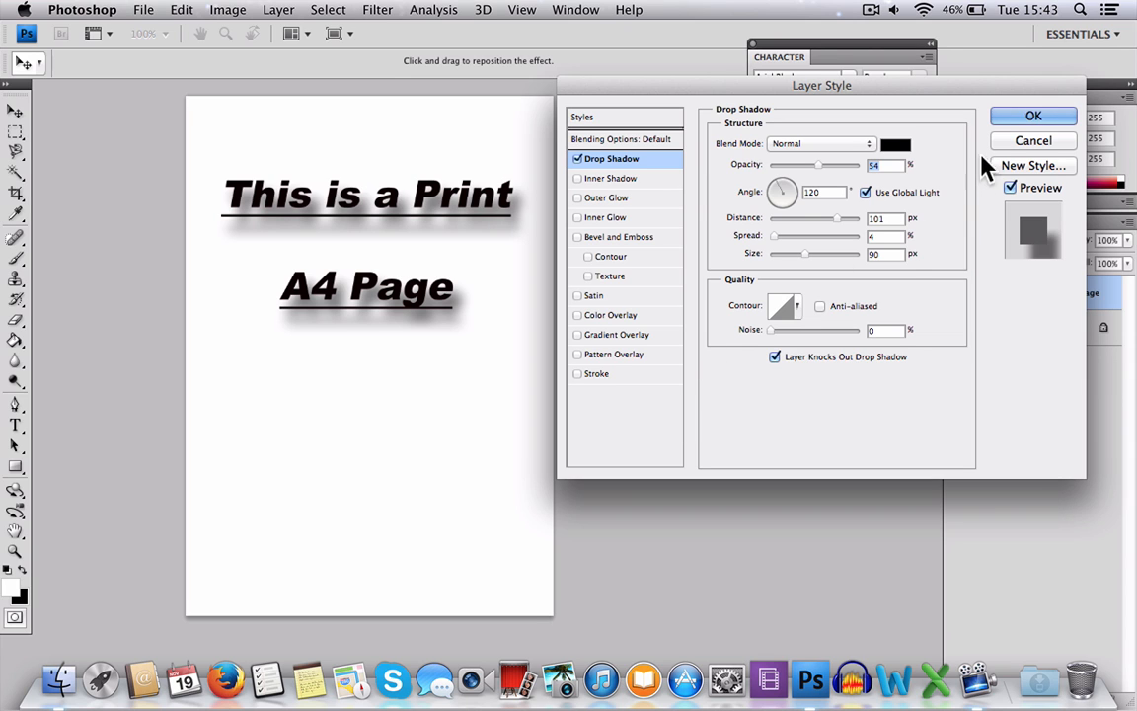
{"action": "left_click", "coordinate": [1035, 114]}
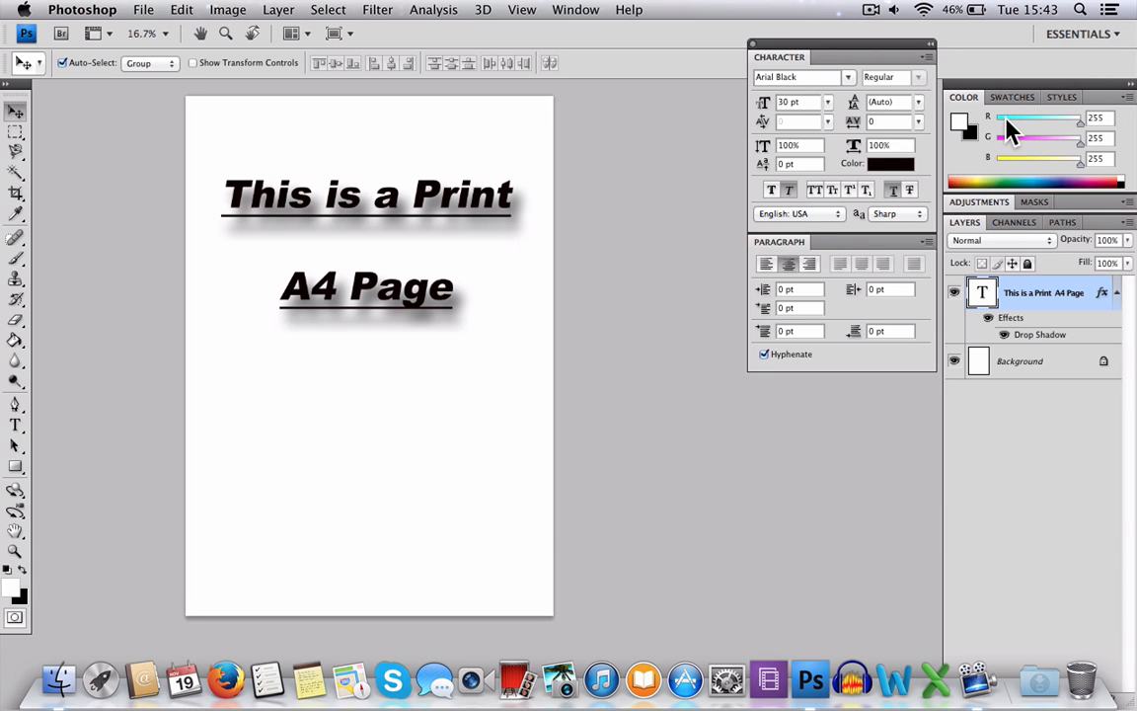
Bring up the Print dialog previewing the shadowed A4 page.
{"action": "left_click", "coordinate": [142, 8]}
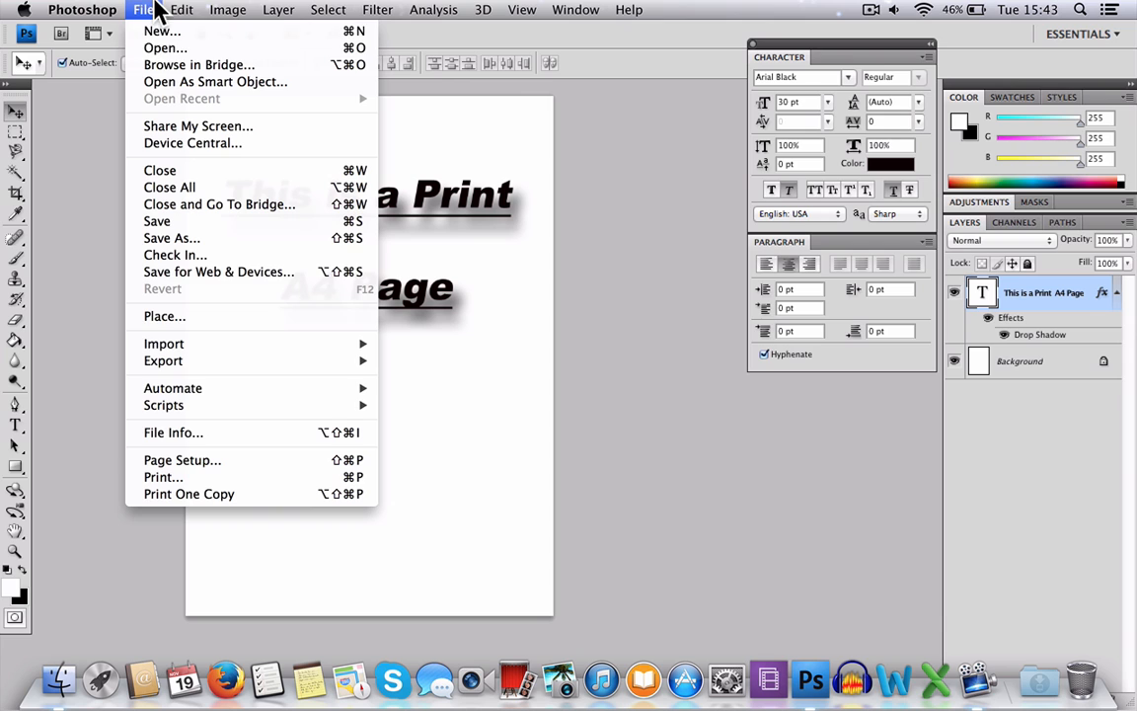
{"action": "mouse_move", "coordinate": [162, 476]}
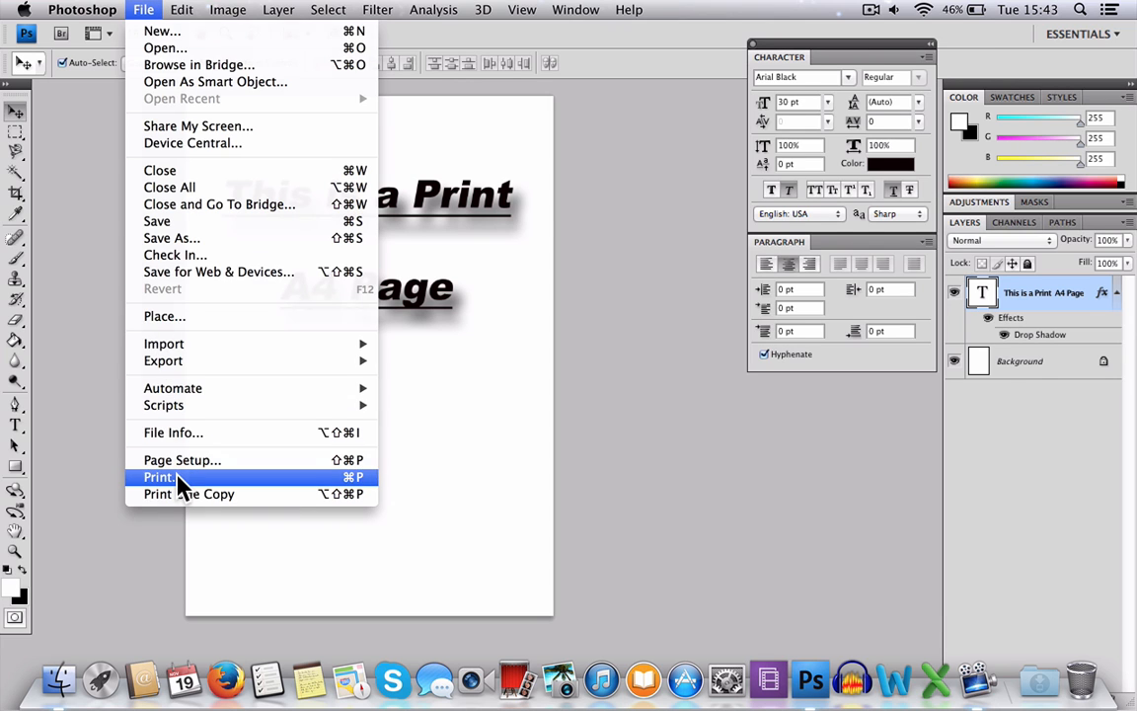
{"action": "left_click", "coordinate": [158, 475]}
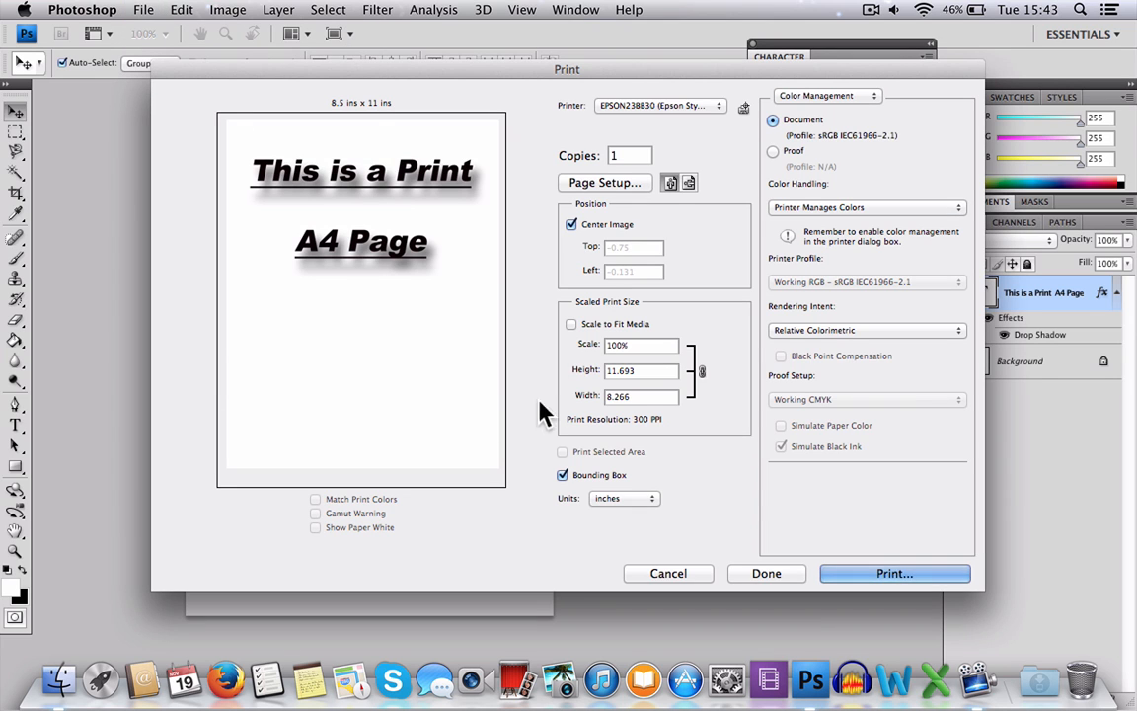
{"action": "mouse_move", "coordinate": [867, 573]}
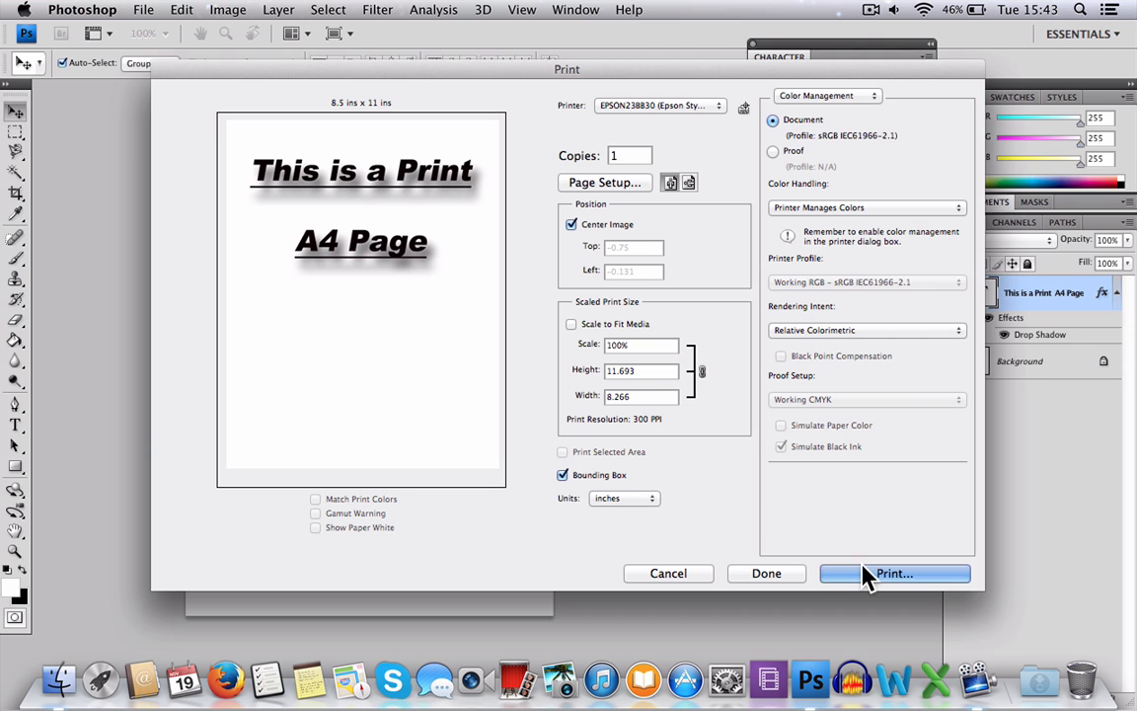